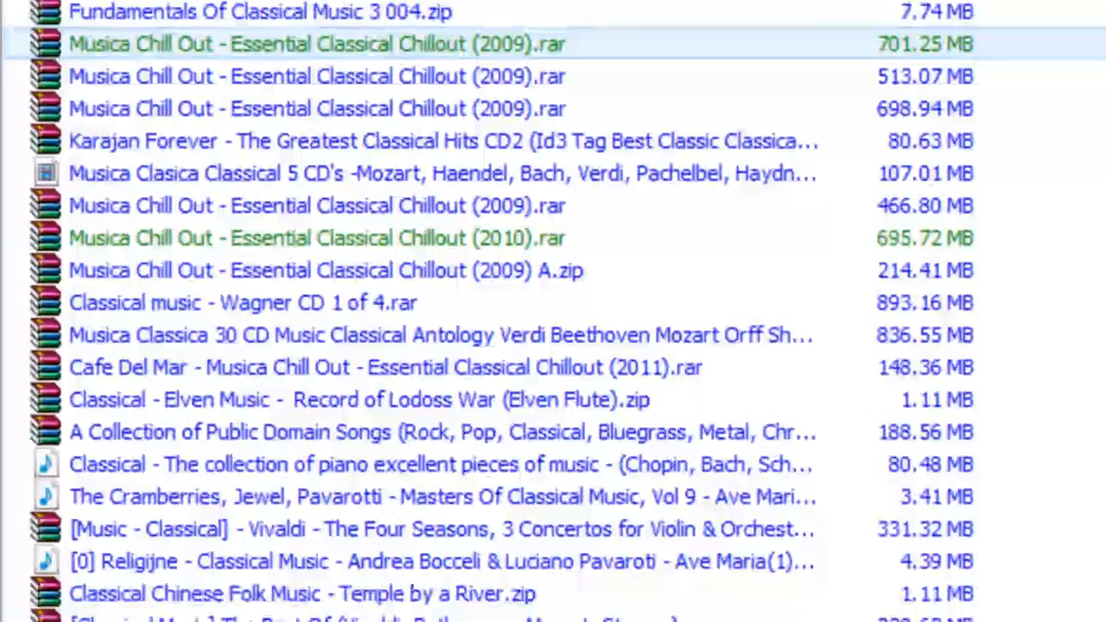
Step: Search Google for 'emule' and reach the official eMule-Project.net homepage
scroll(down, 3)
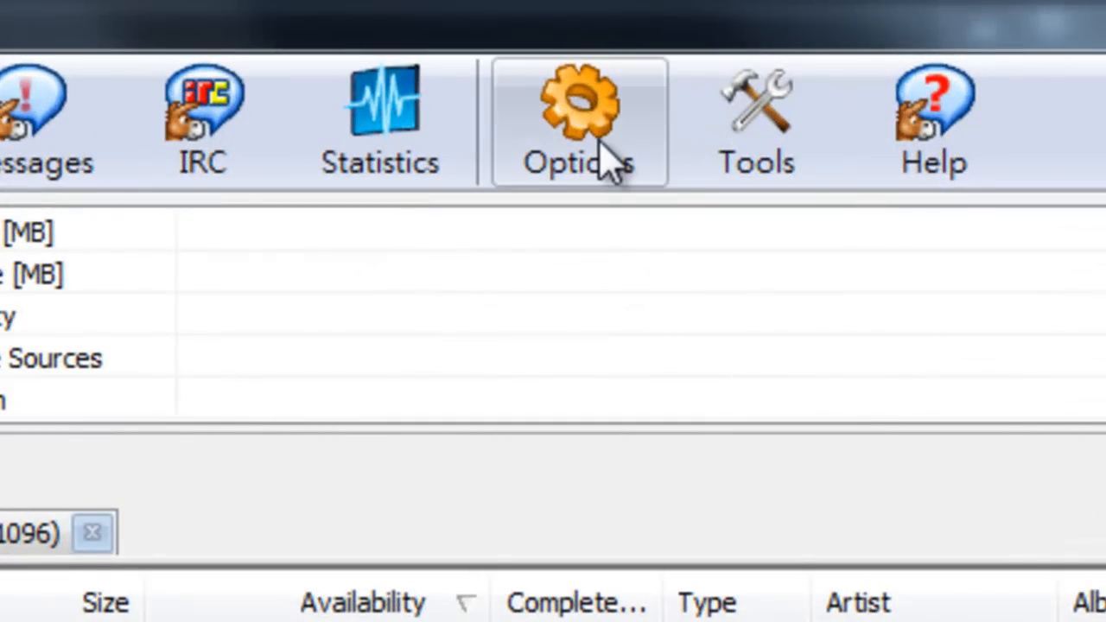
click(574, 103)
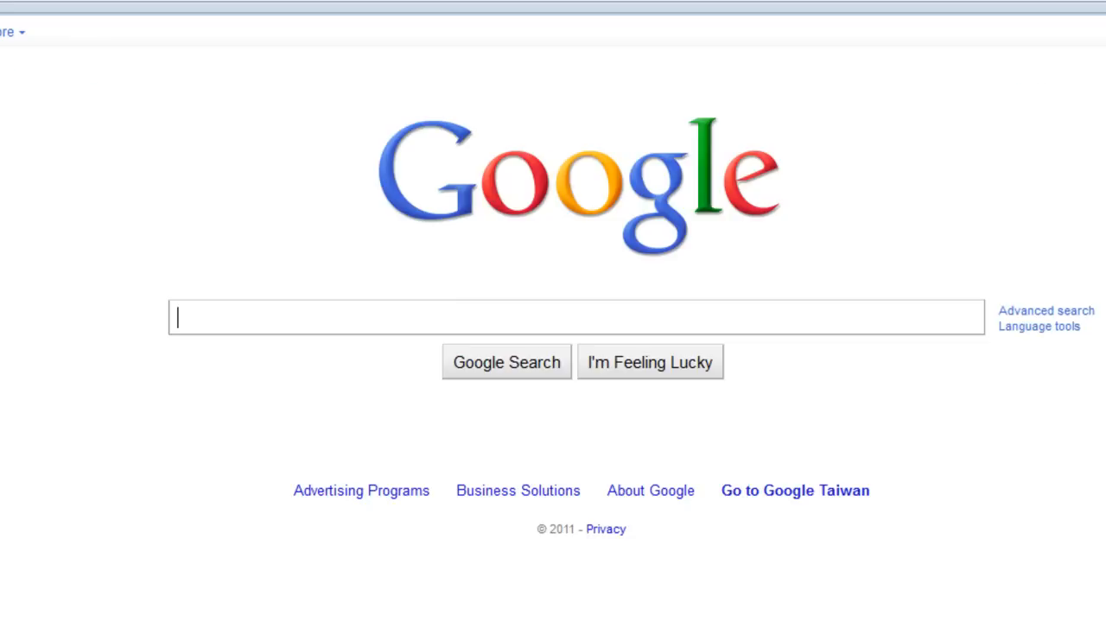
text(emule)
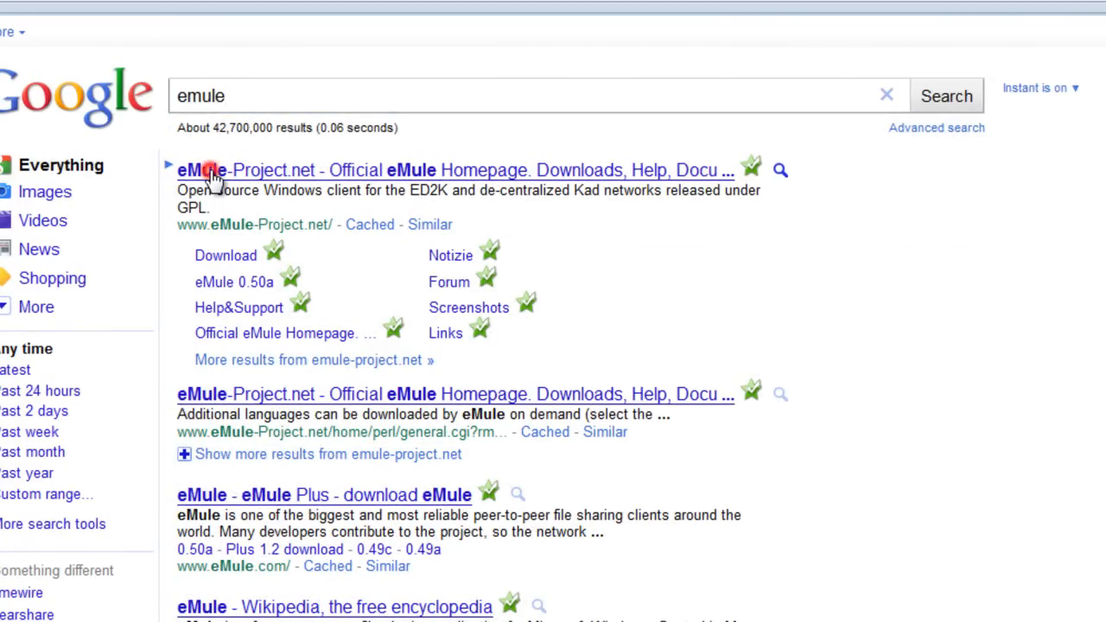
click(216, 171)
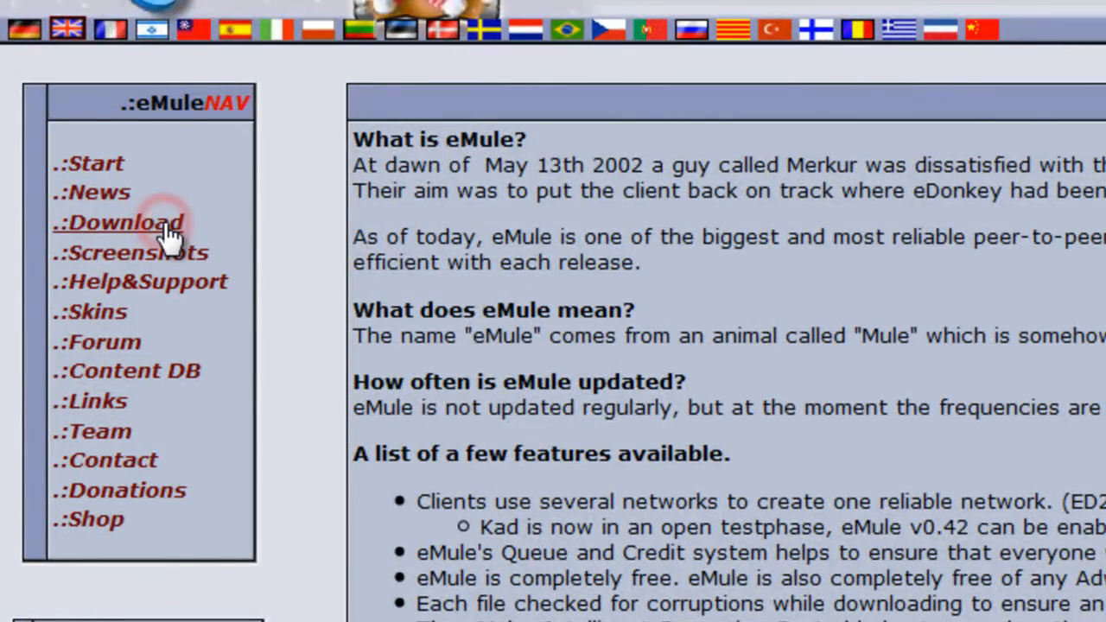
Step: Start downloading the eMule v0.50a installer from the site's download page
click(118, 221)
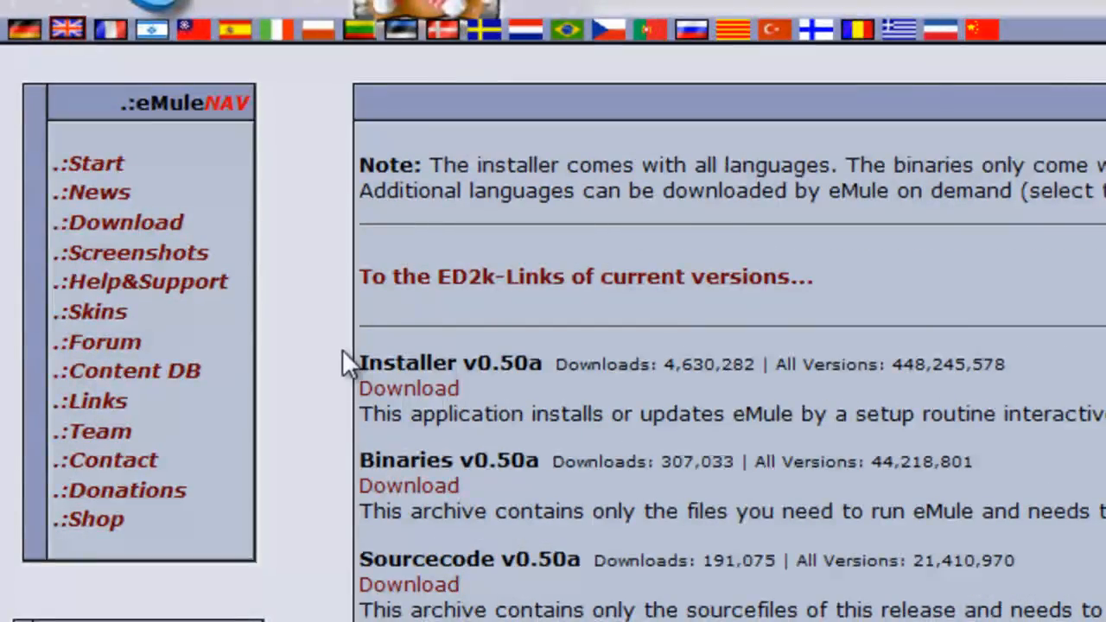
click(407, 389)
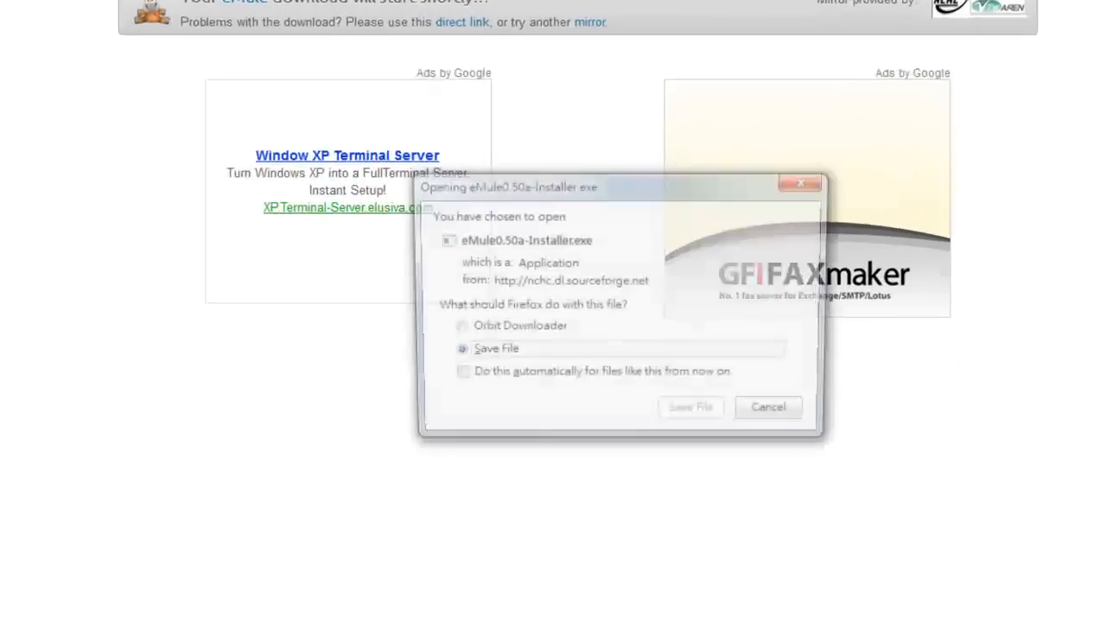
Step: Save eMule0.50a-Installer.exe (3.2 MB) into the Downloads folder
click(694, 401)
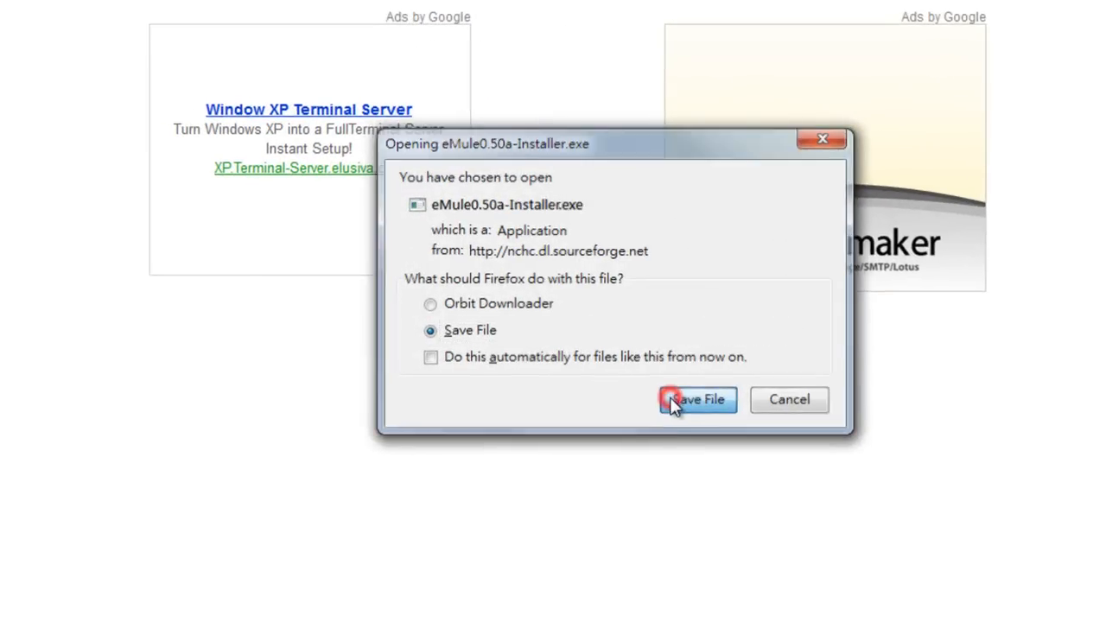
click(696, 401)
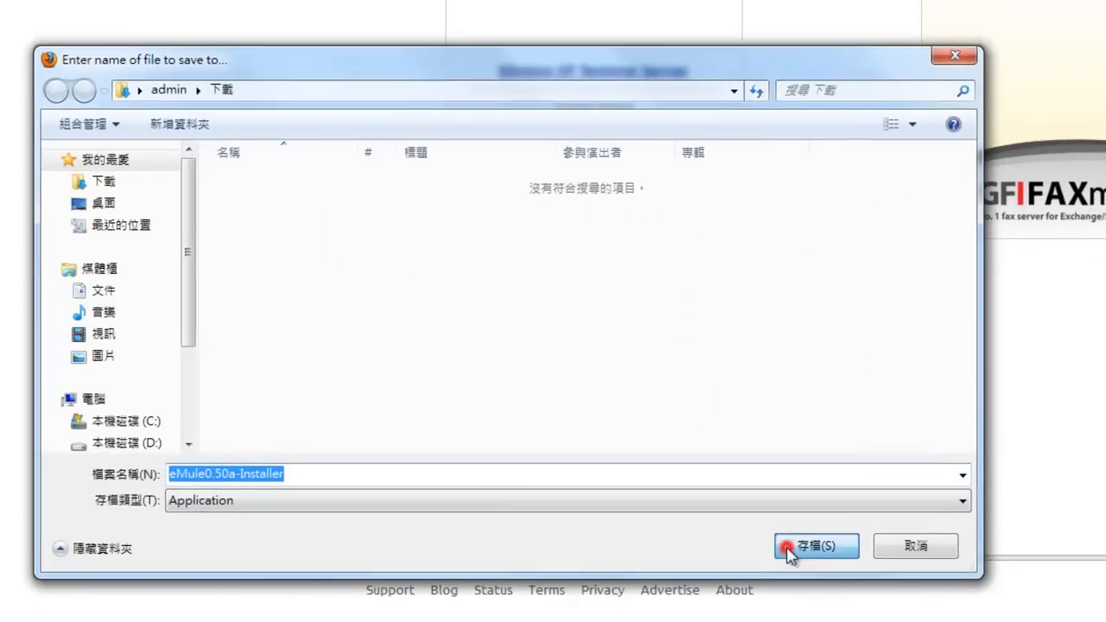
click(816, 546)
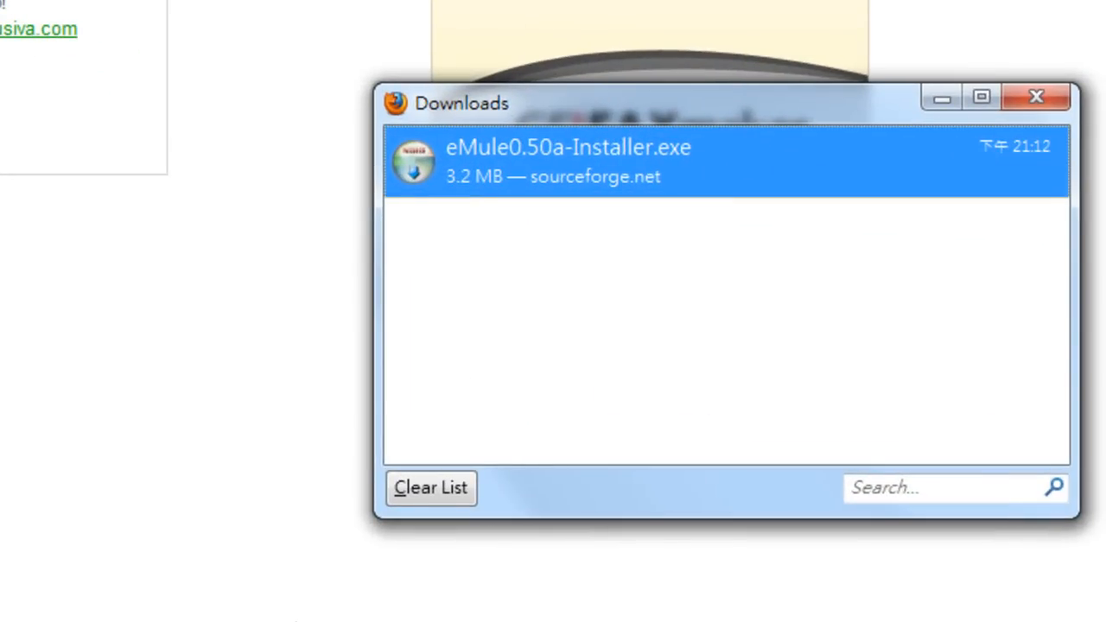
mouse_move(762, 164)
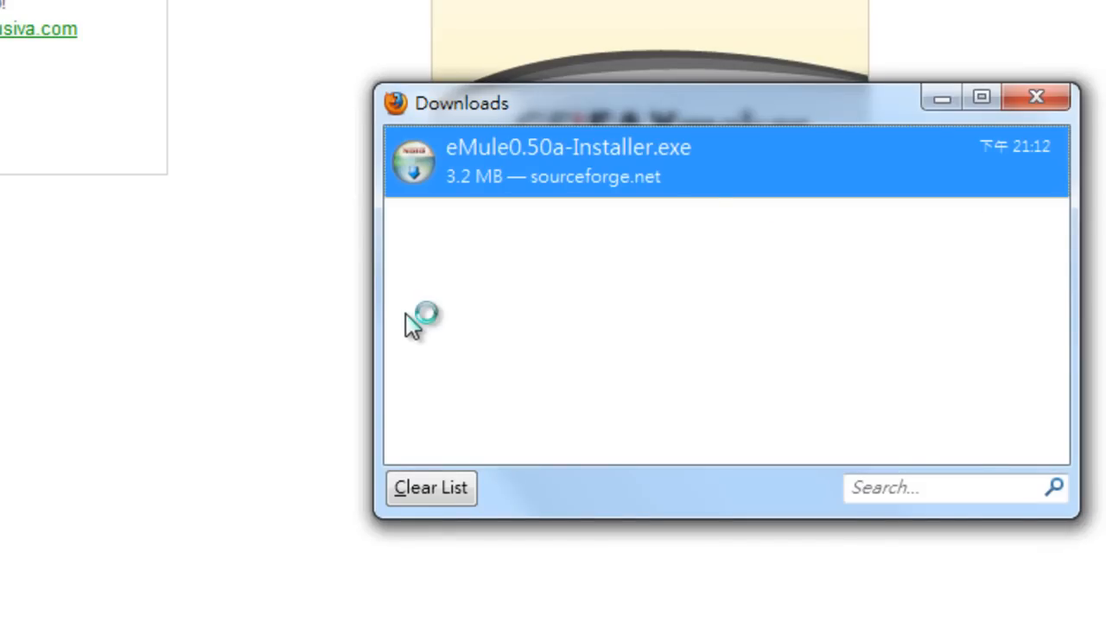
Step: Run the installer in English, accept the GPL license and keep both components
double_click(567, 163)
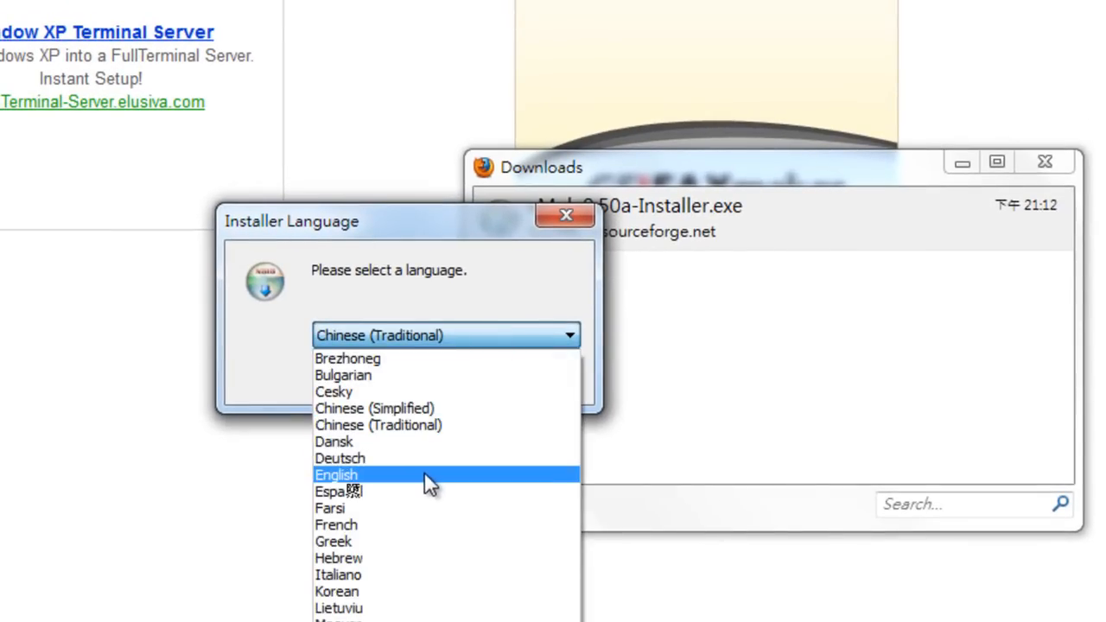
click(335, 474)
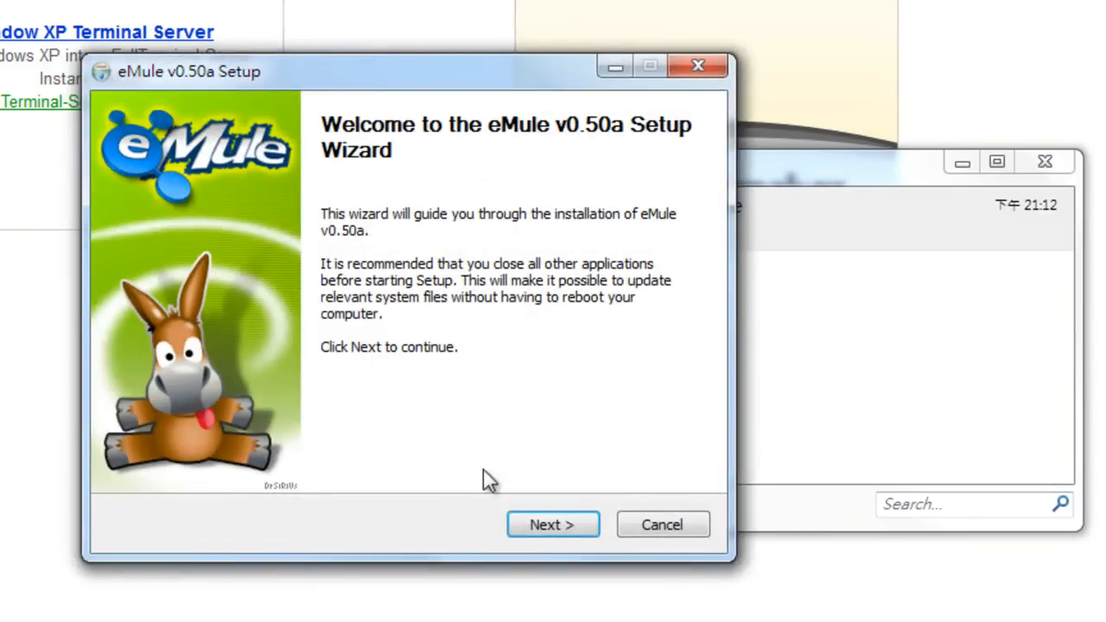
click(553, 523)
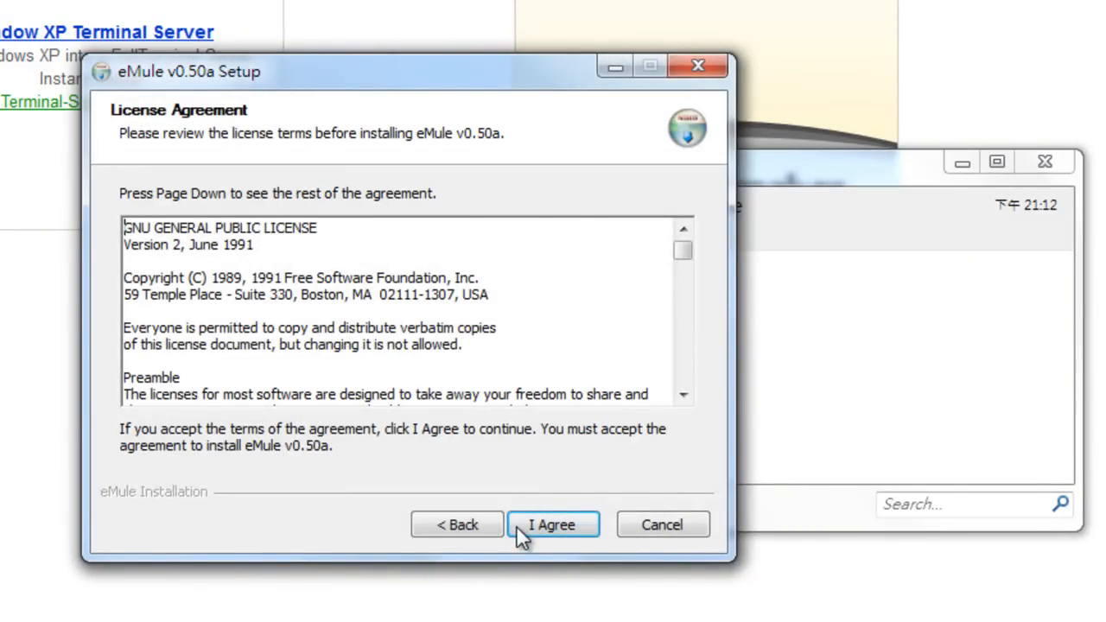
click(553, 525)
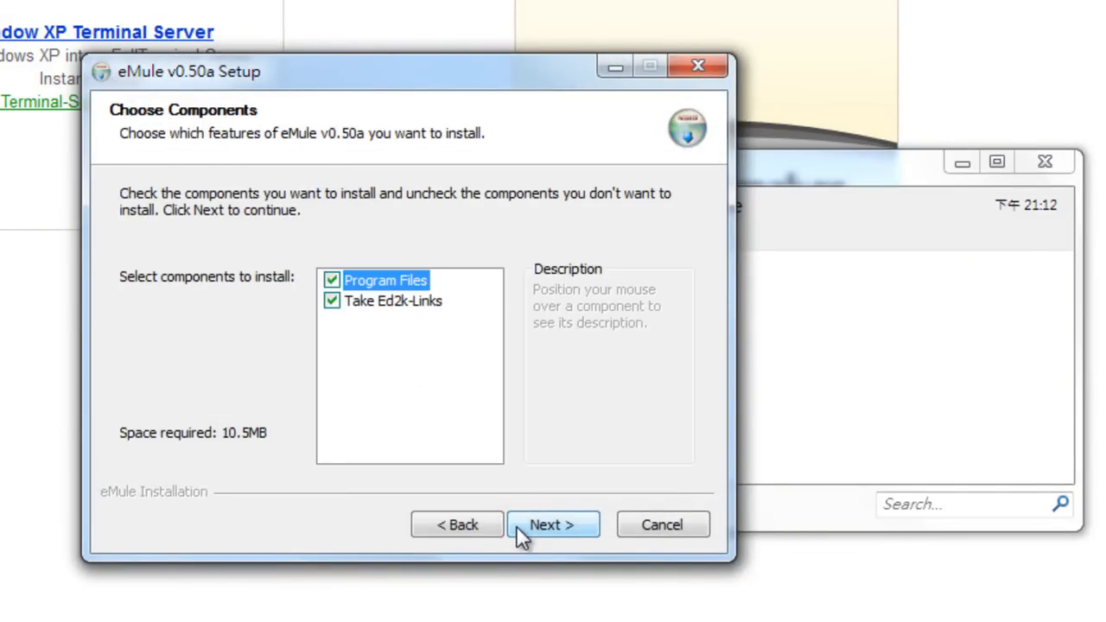
click(553, 525)
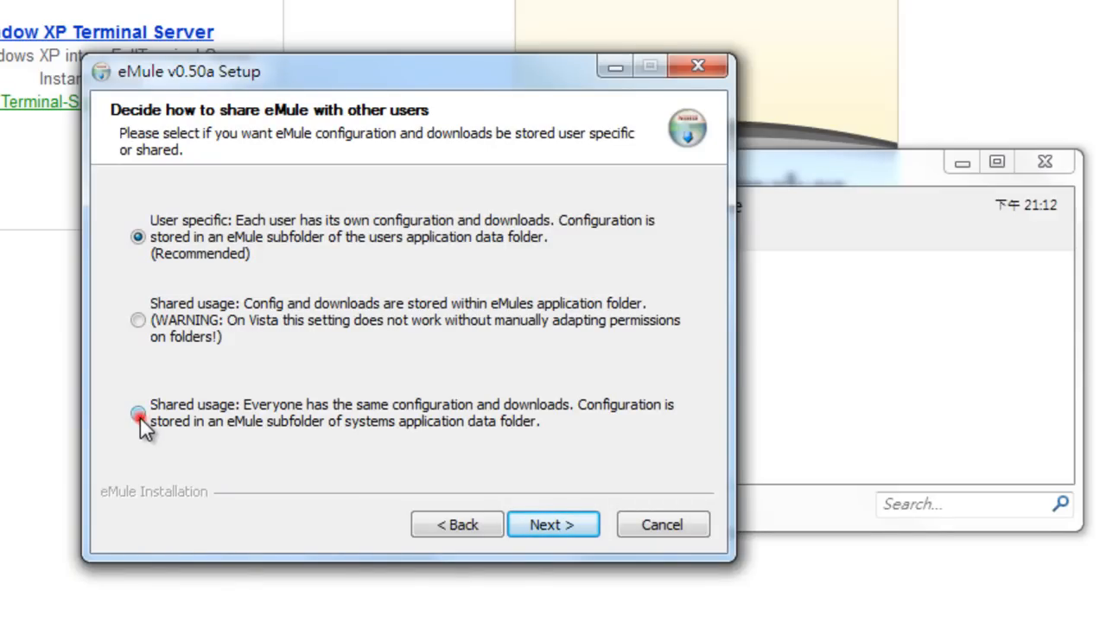
Step: Install eMule for all users into C:\Program Files (x86)\eMule and finish setup
click(135, 415)
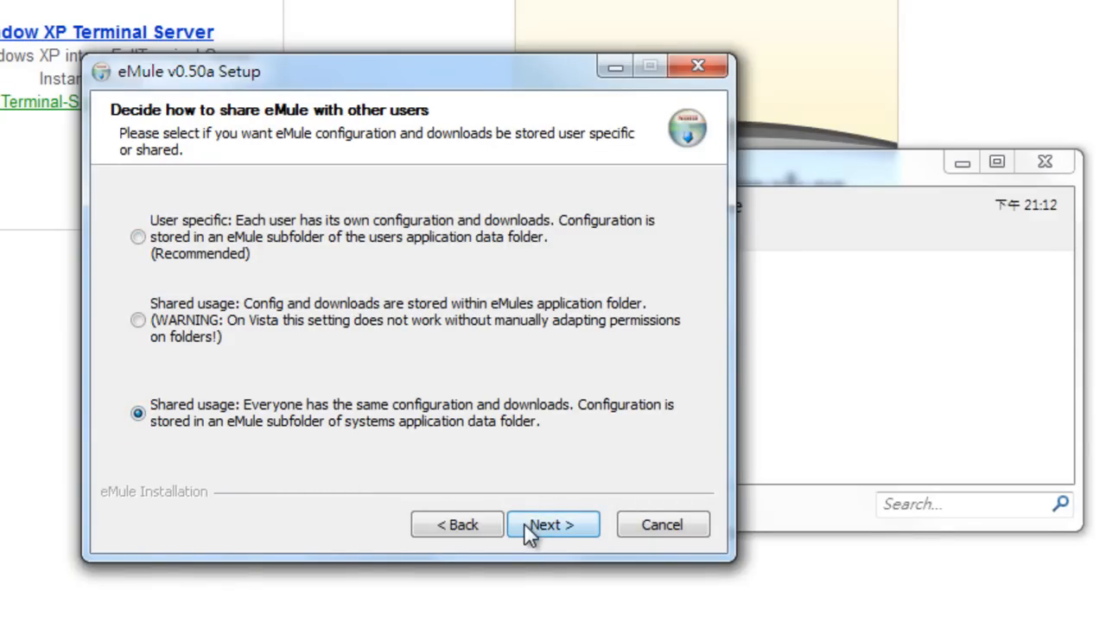
click(553, 526)
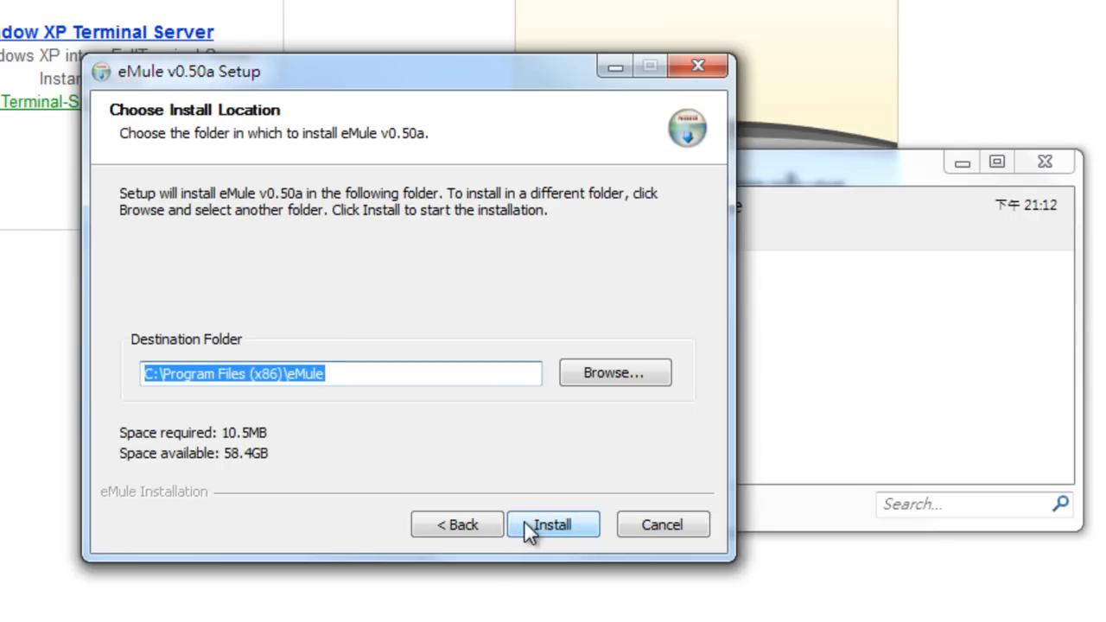
click(553, 525)
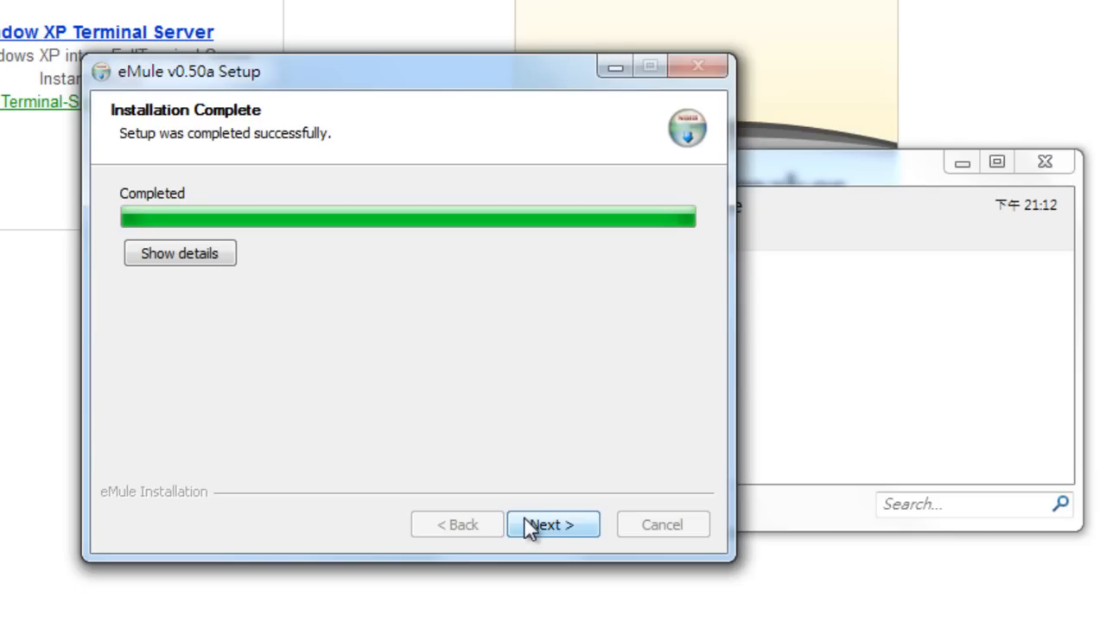
click(553, 526)
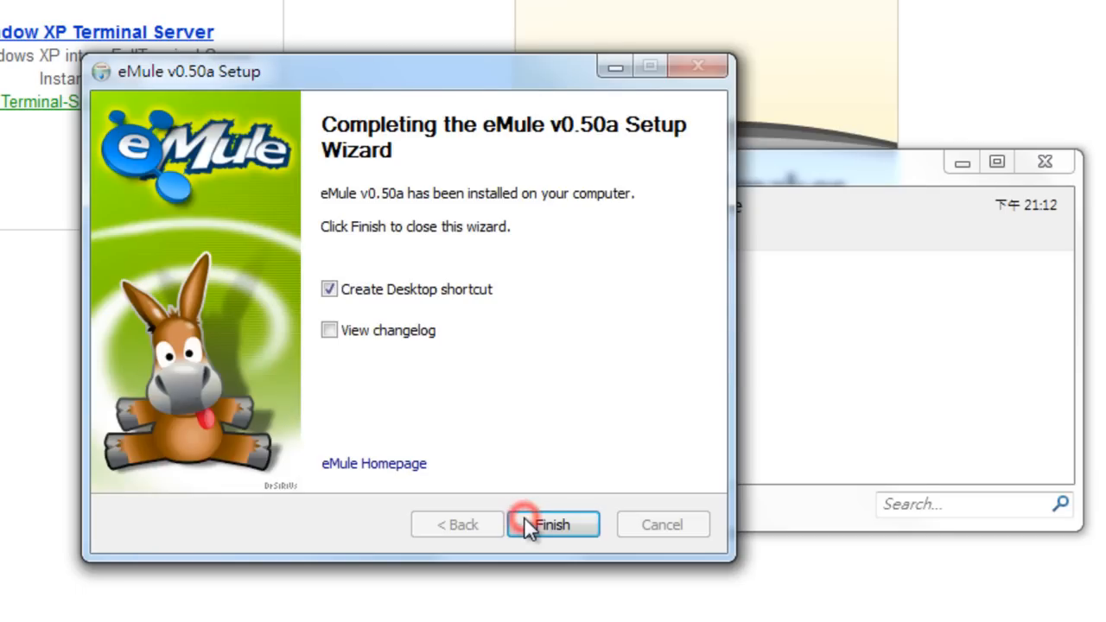
click(538, 526)
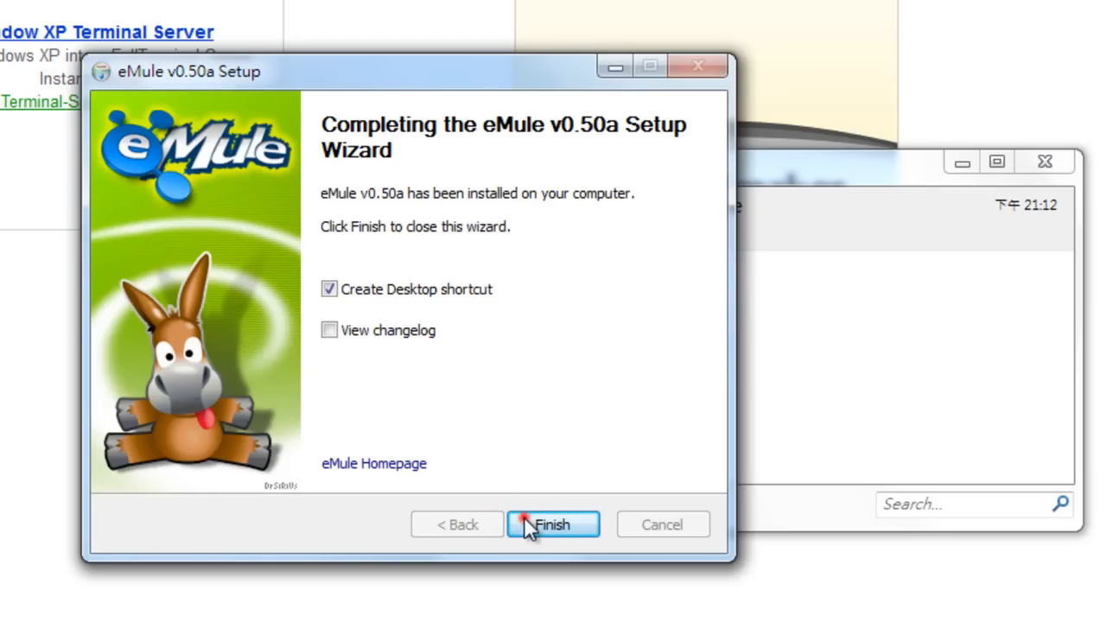
Step: Launch eMule, keep the default user name and attempt UPnP forwarding for TCP 20851/UDP 58230
click(553, 526)
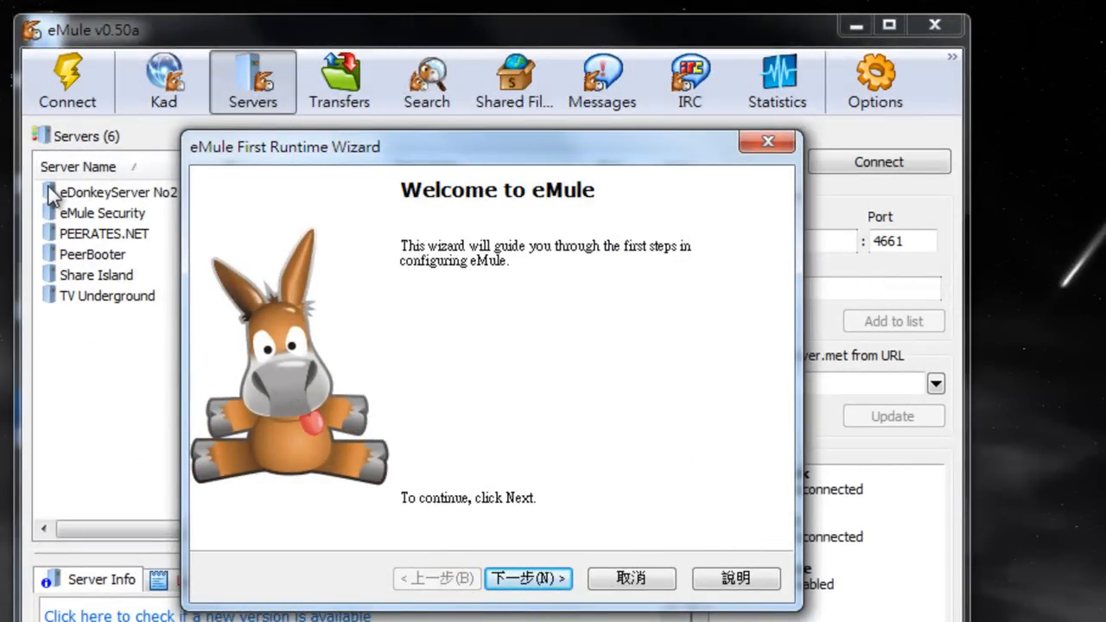
mouse_move(102, 212)
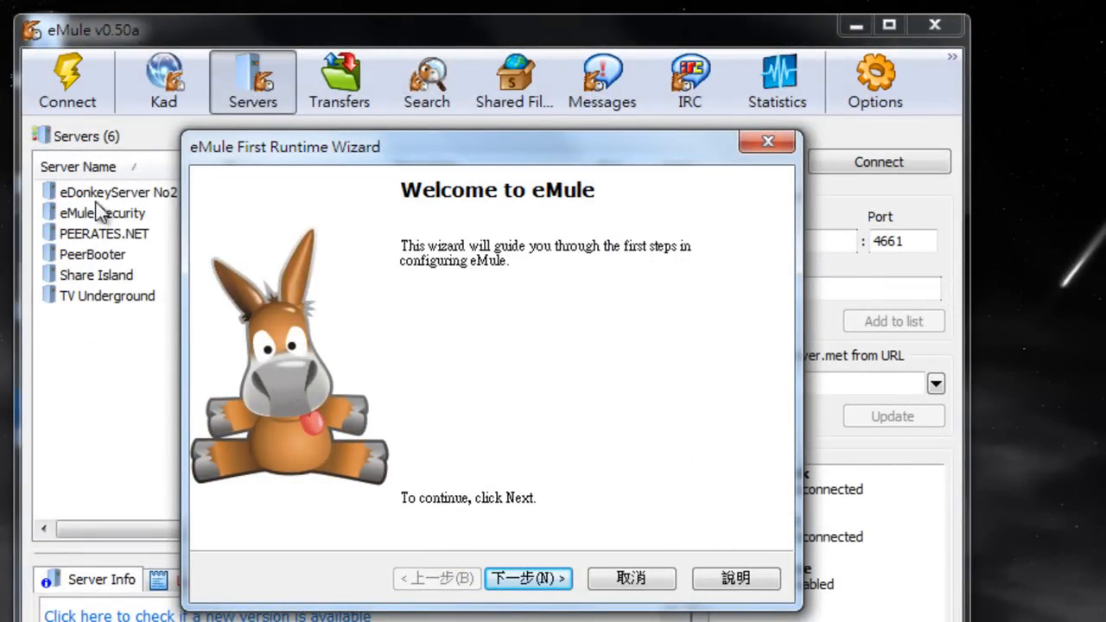
click(529, 579)
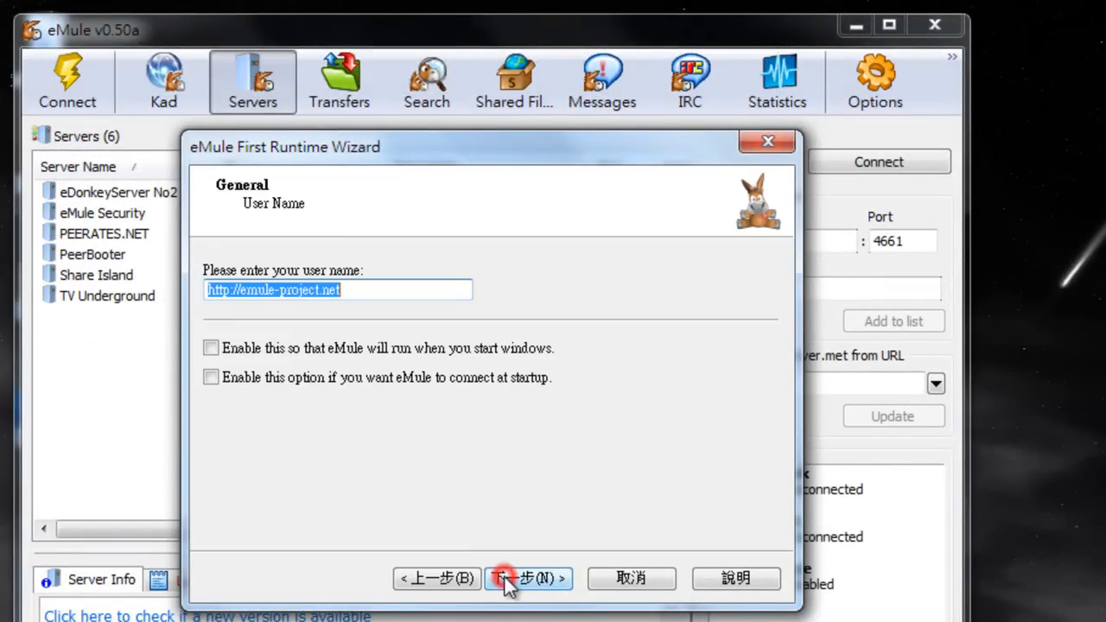
click(529, 579)
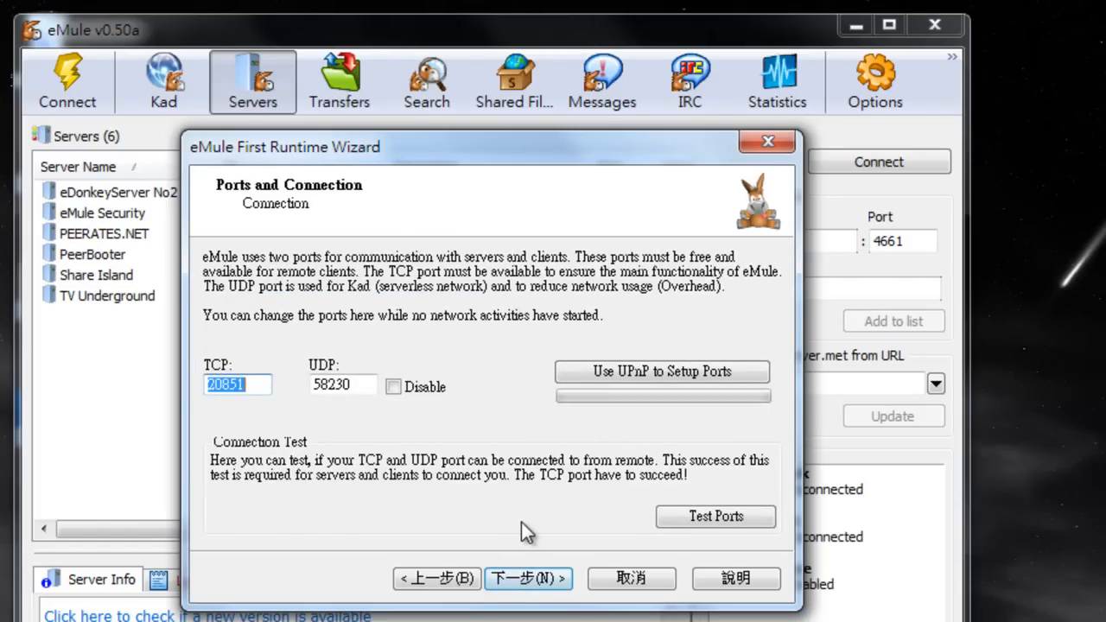
mouse_move(586, 376)
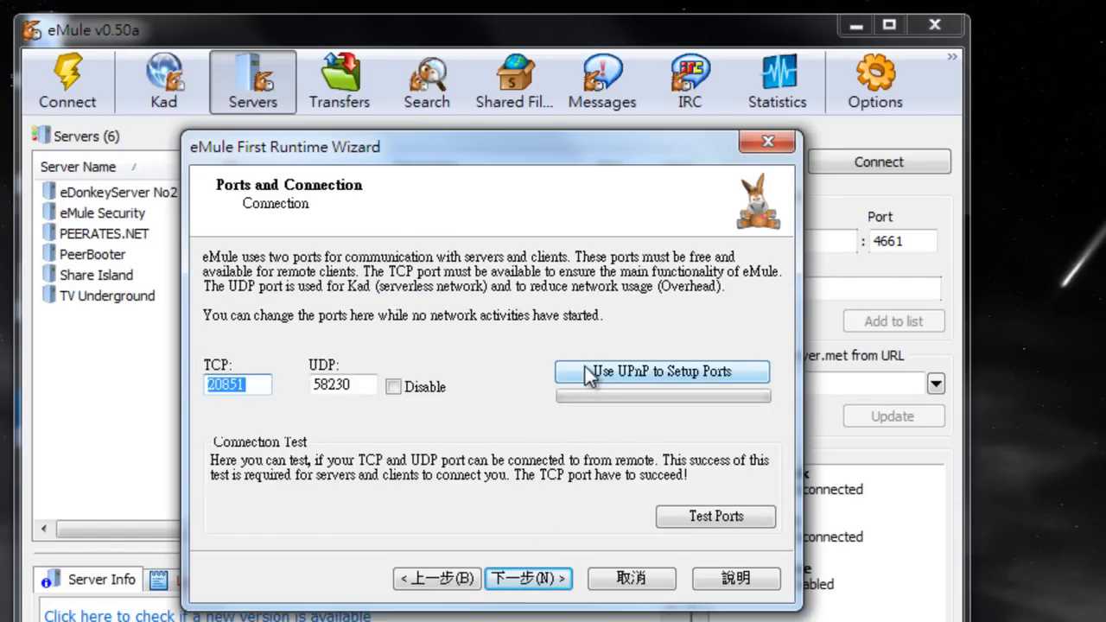
click(661, 371)
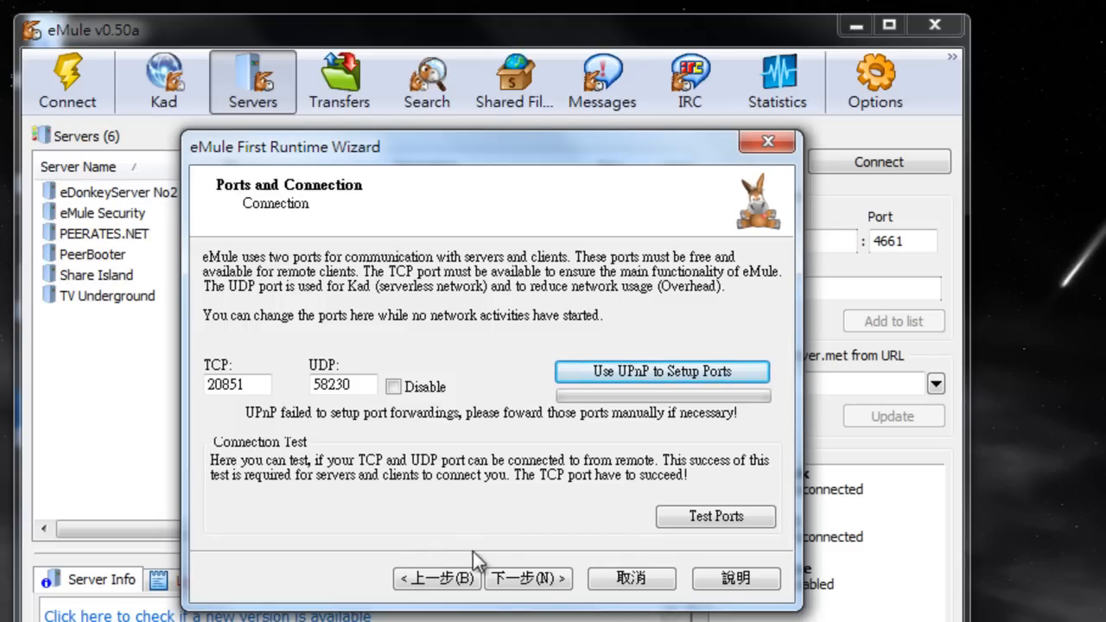
Step: Keep automatic priority management and enable protocol obfuscation in the wizard
click(528, 577)
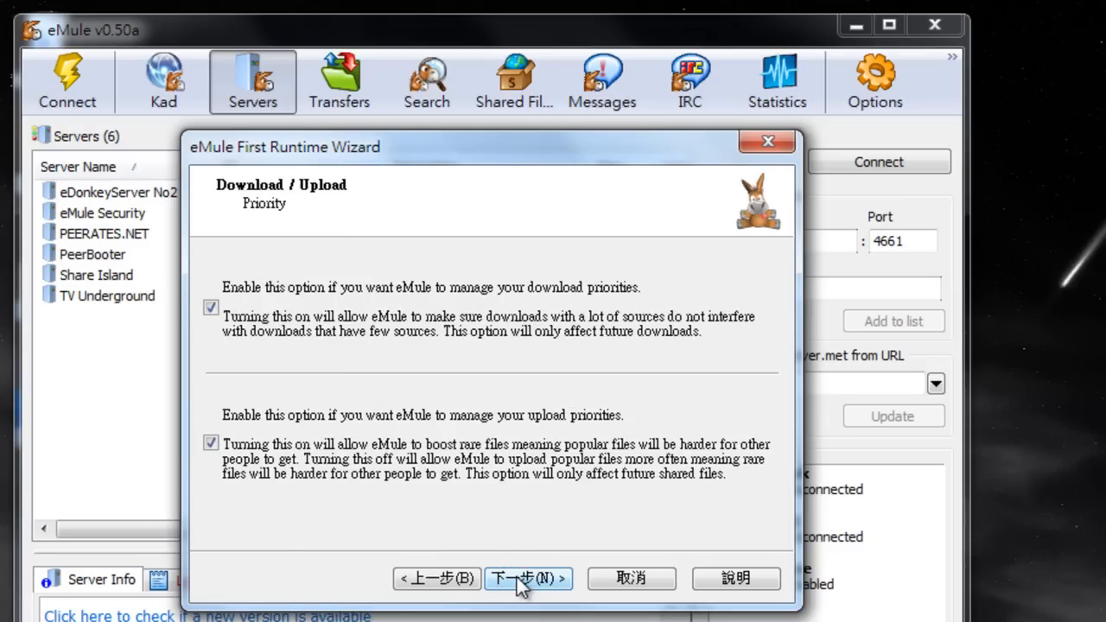
click(533, 577)
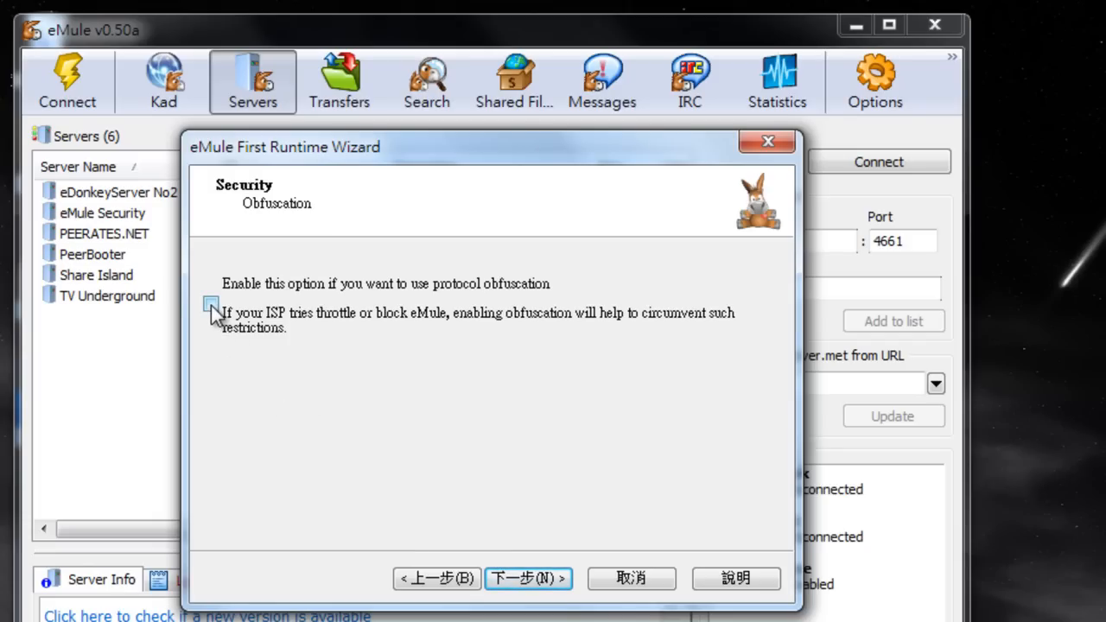
click(210, 304)
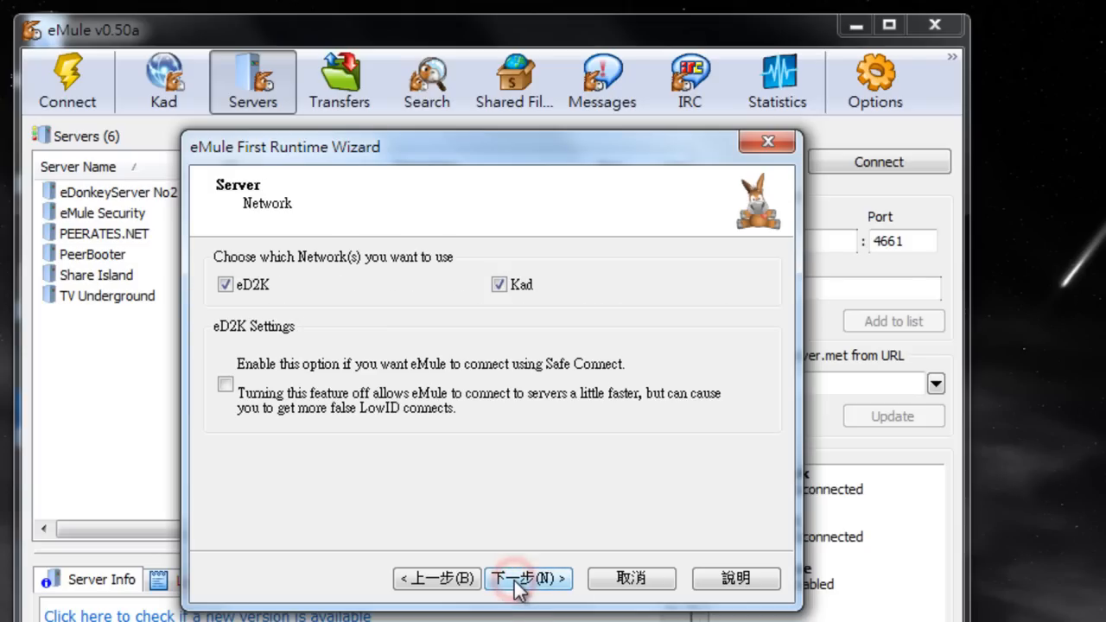
mouse_move(297, 293)
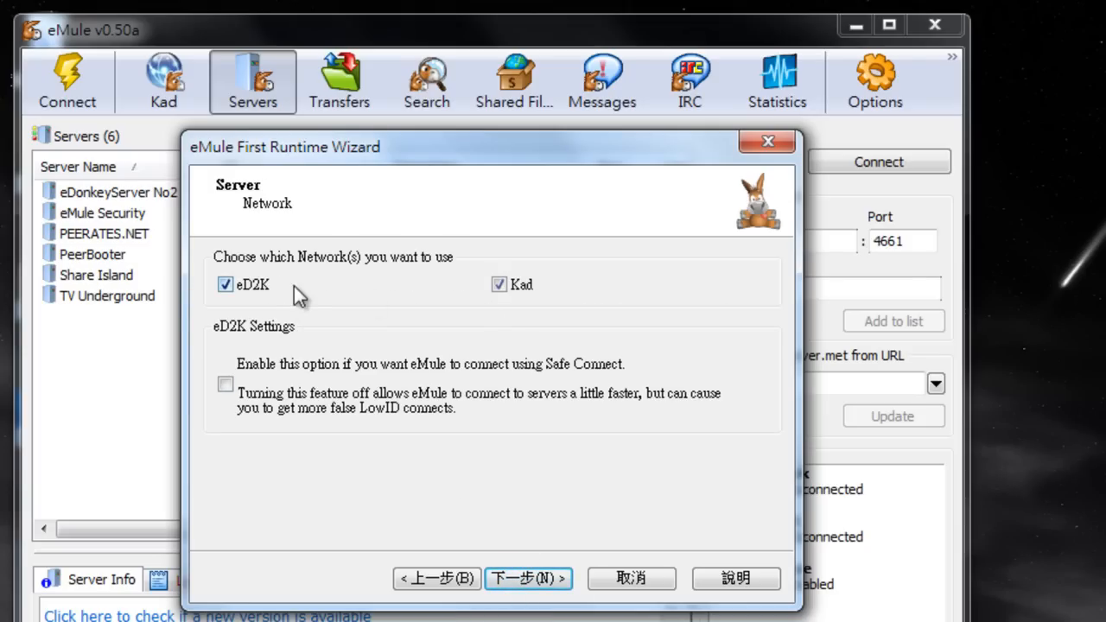
mouse_move(279, 294)
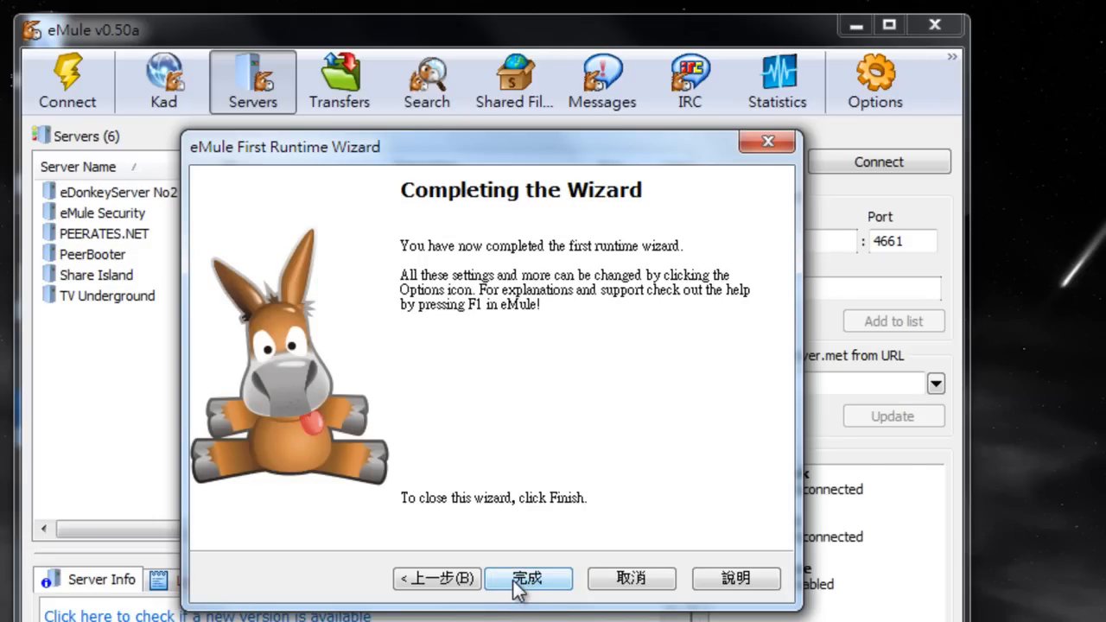
Step: Finish the First Runtime Wizard, returning to the Servers list of six servers
click(529, 579)
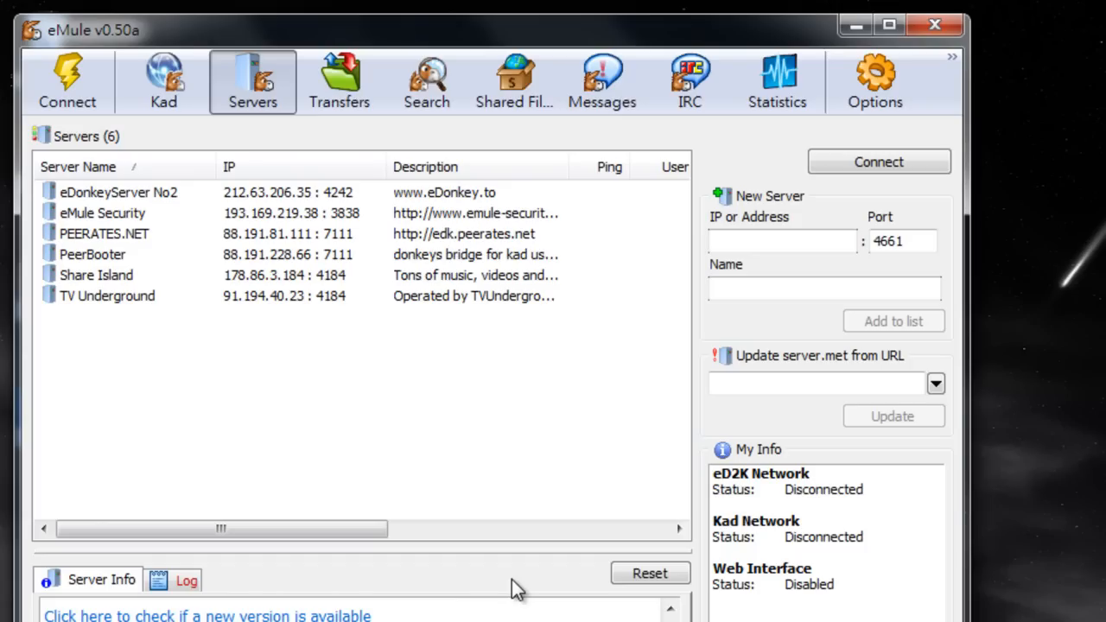
click(781, 242)
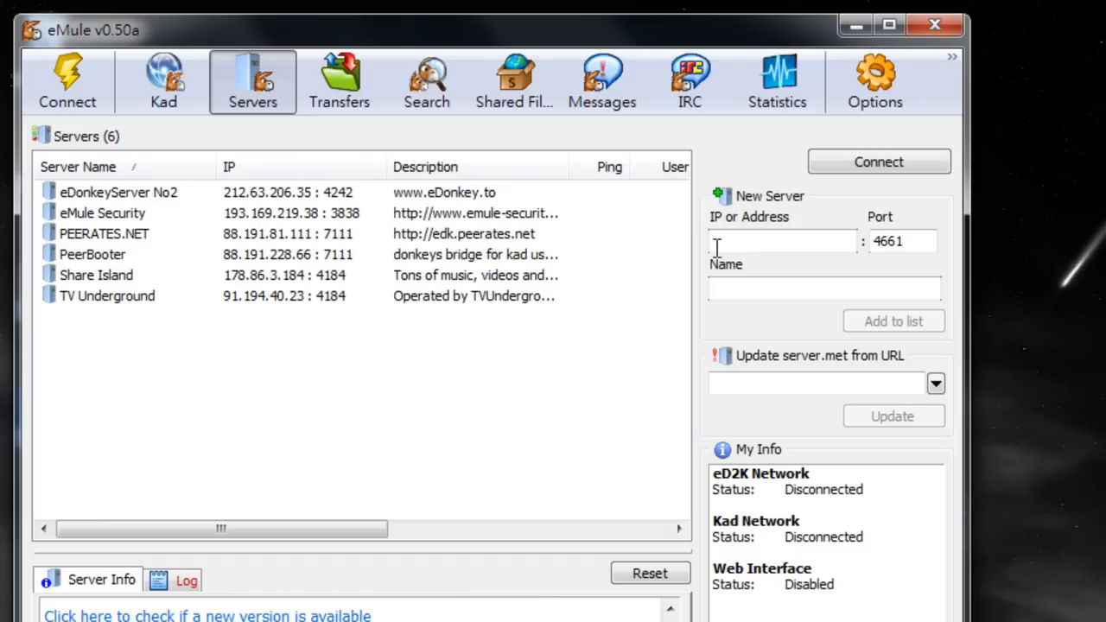
click(875, 76)
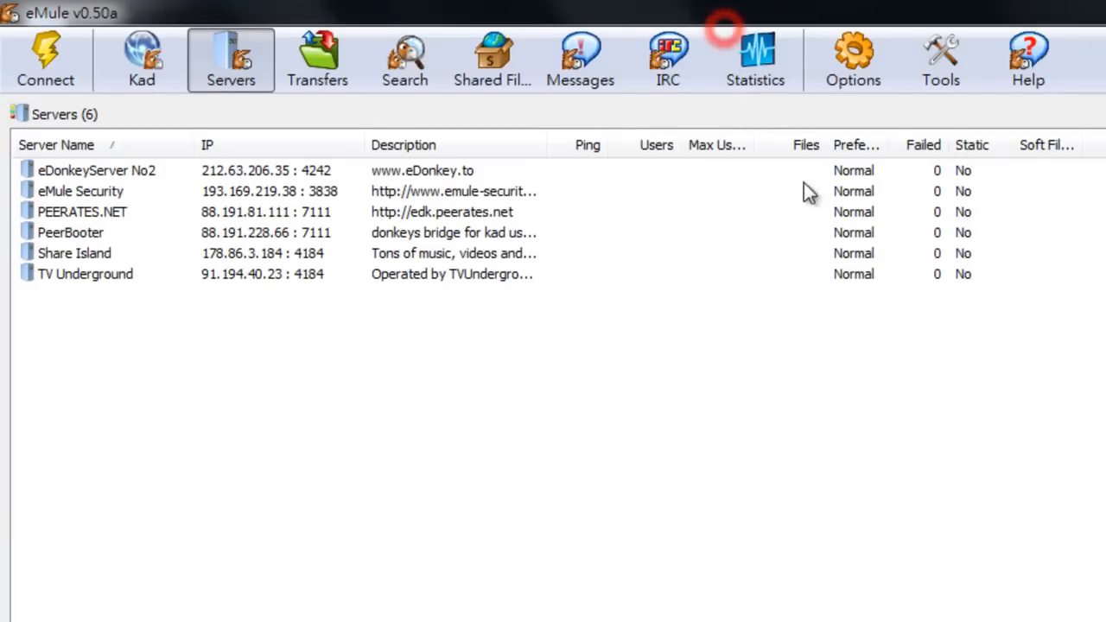
Step: In Options > Connection enable UPnP port setup and test the ports
click(853, 52)
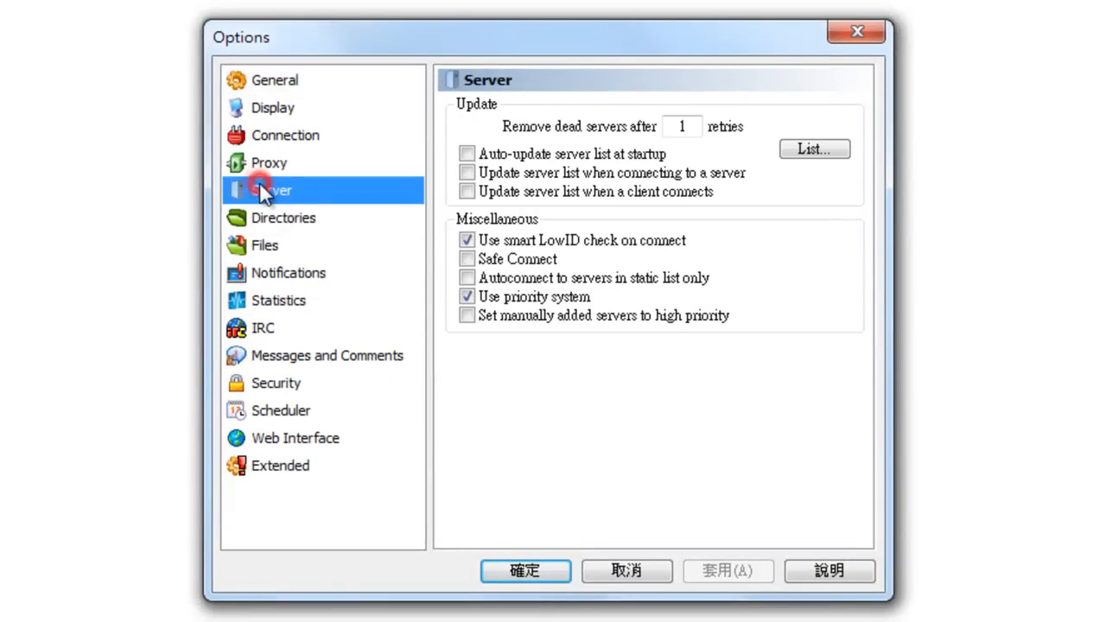
click(286, 135)
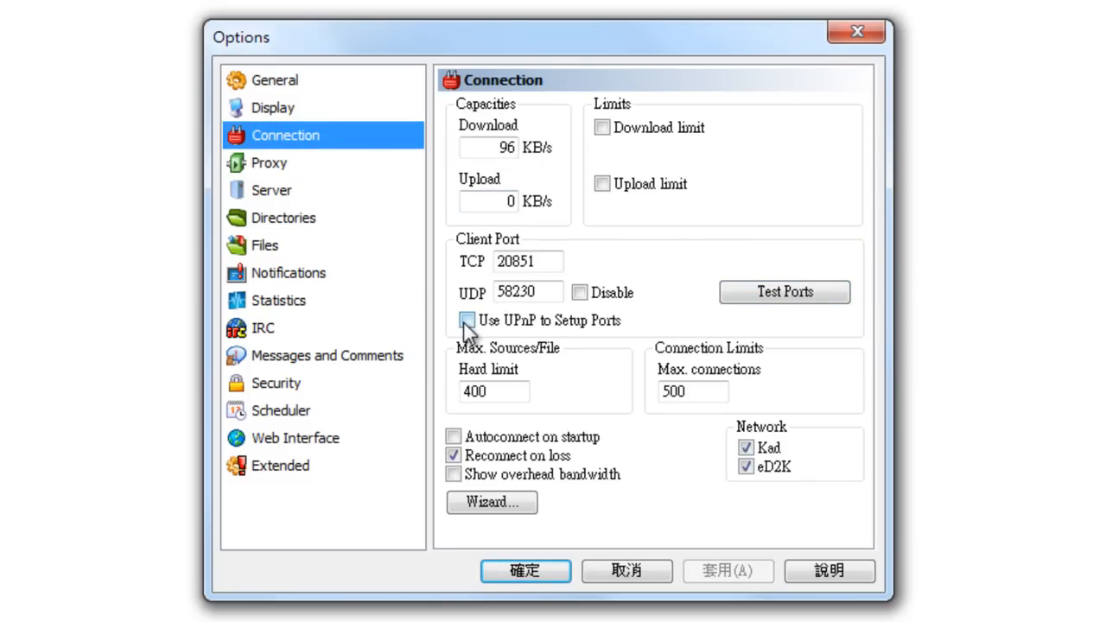
click(467, 319)
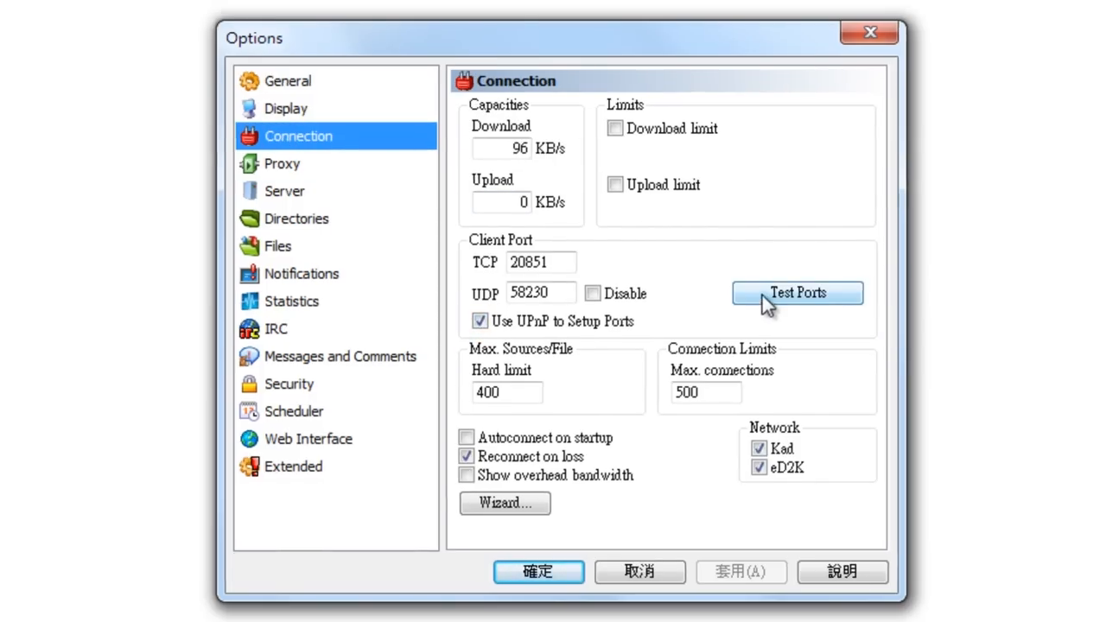
click(797, 294)
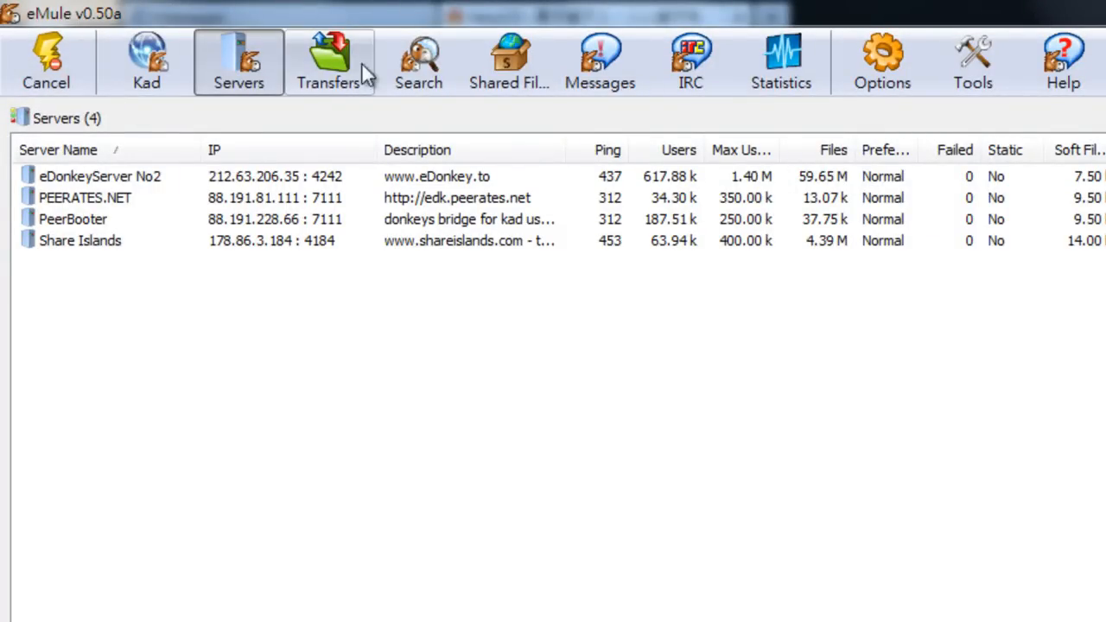
Step: Search for 'classical music' with file type kept as Any
click(419, 60)
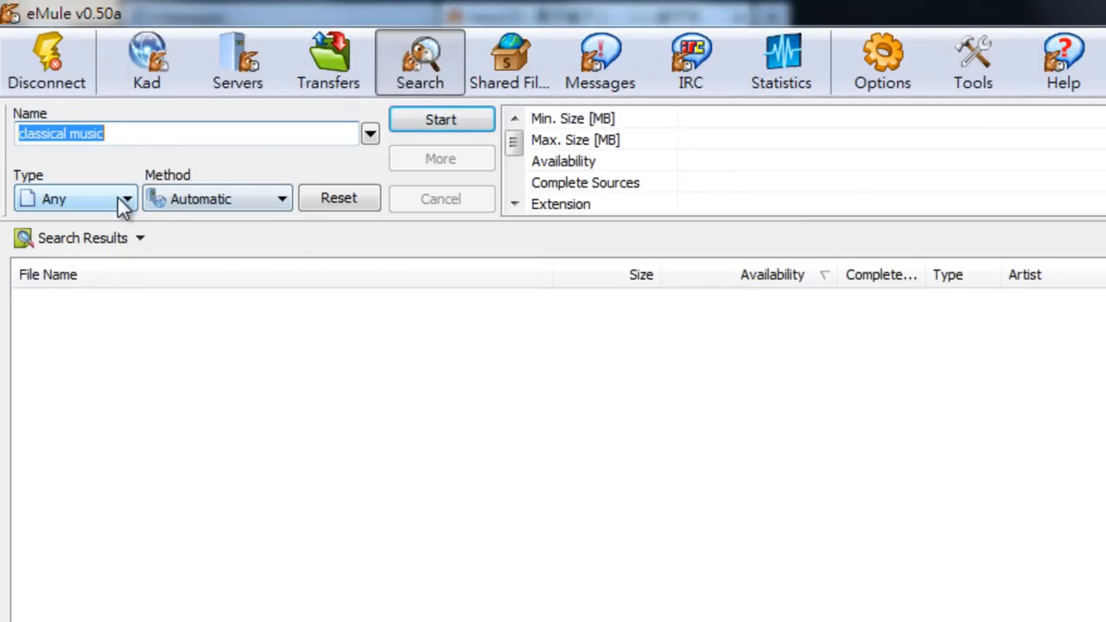
click(124, 197)
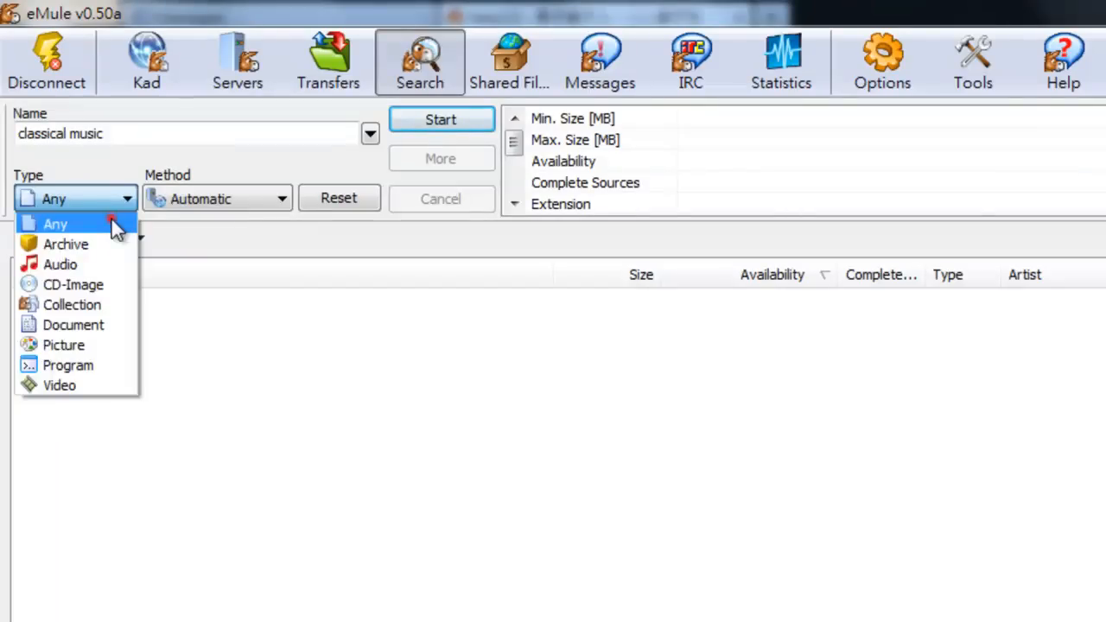
click(56, 222)
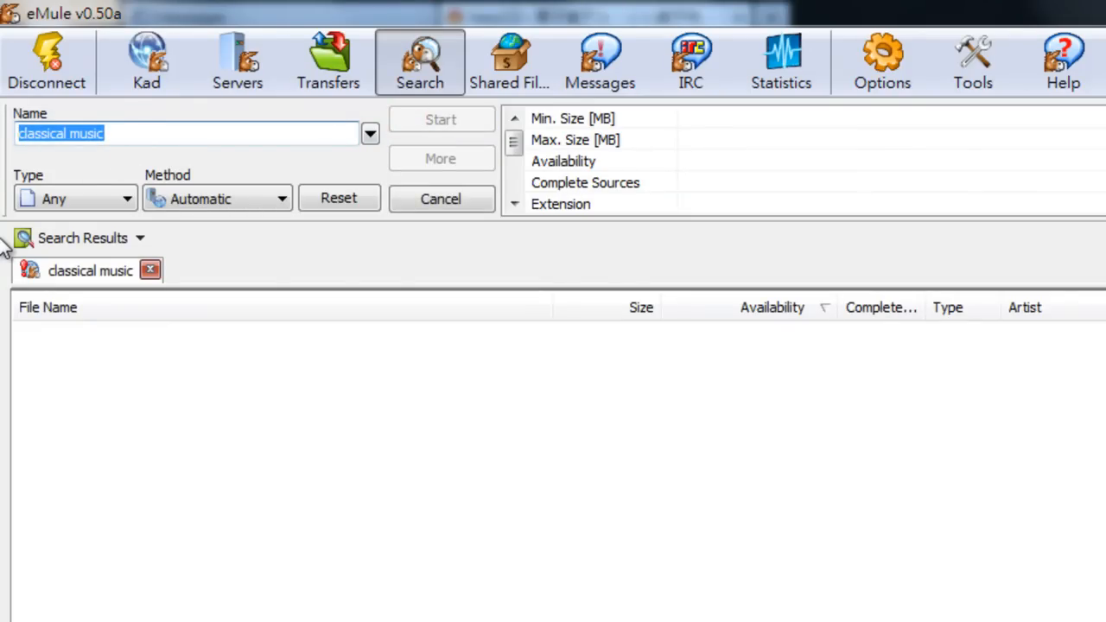
Step: Start a second search for 'documentary'
text(documenta)
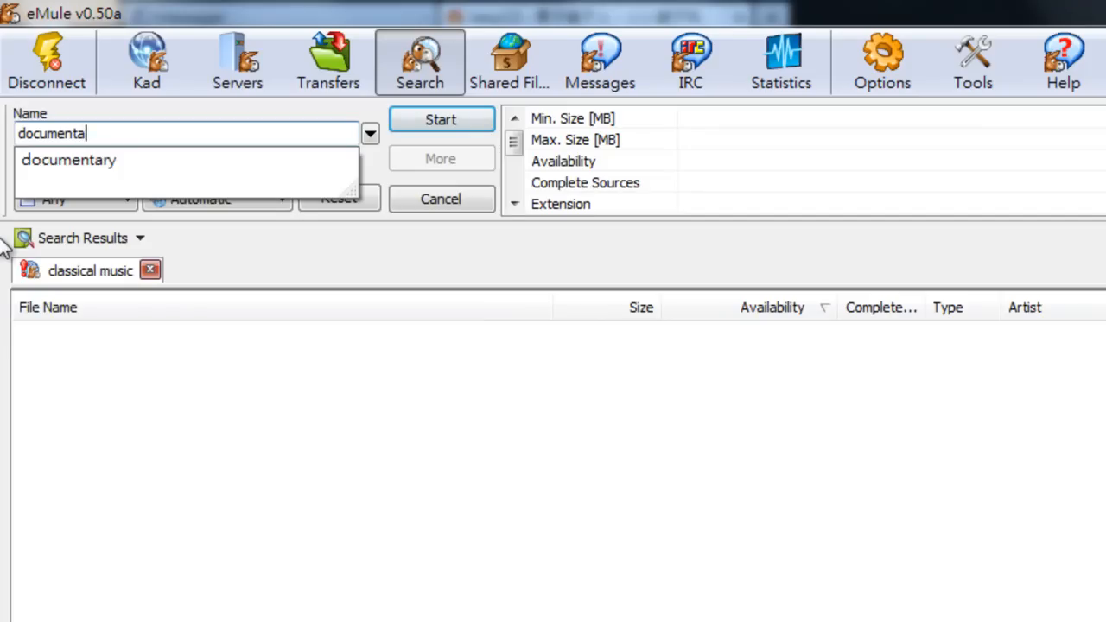
click(69, 159)
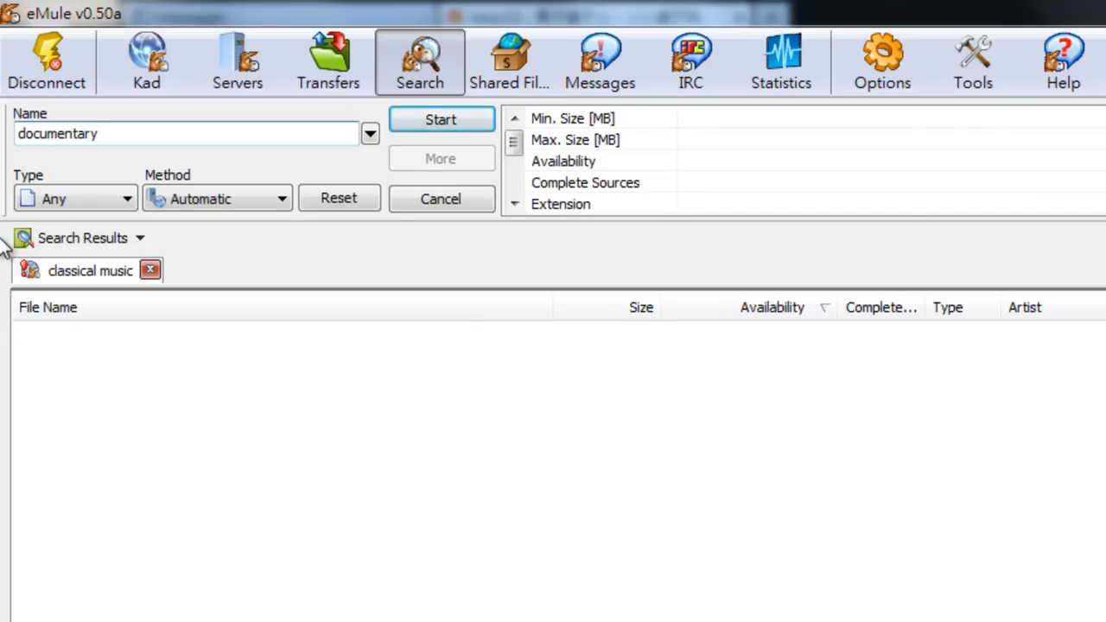
click(440, 119)
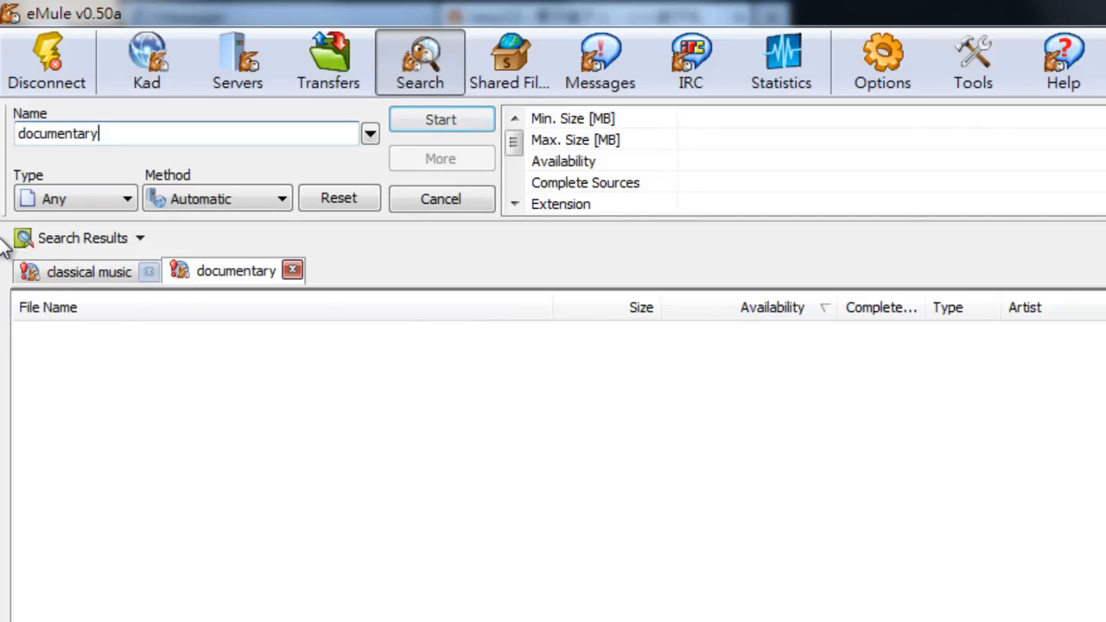
click(441, 119)
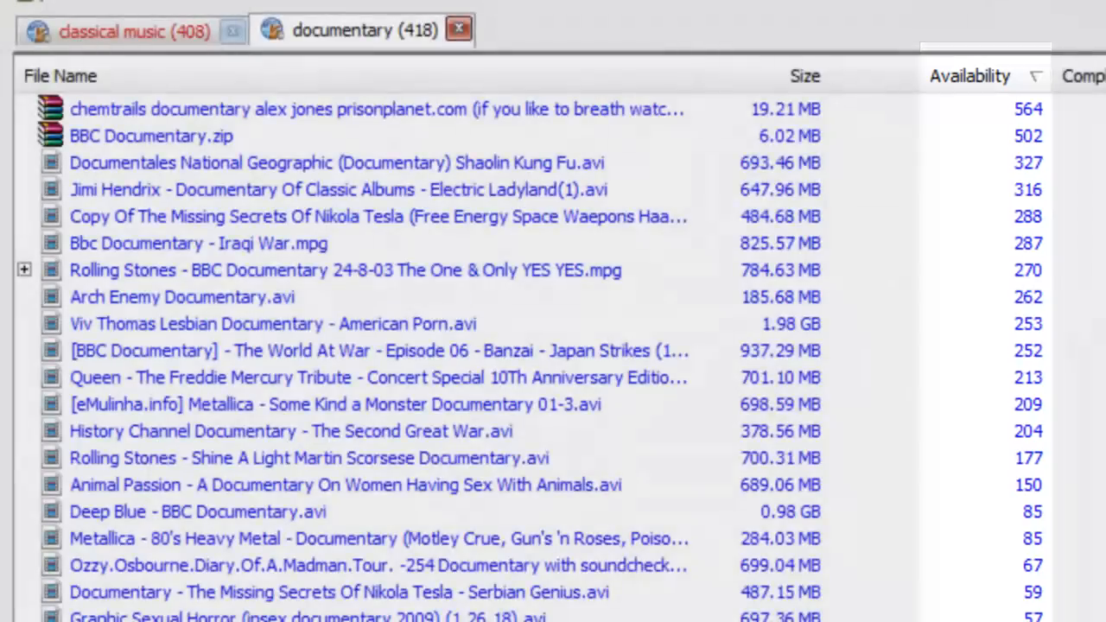
Step: Review documentary results by Availability, then return to the classical music results
click(142, 135)
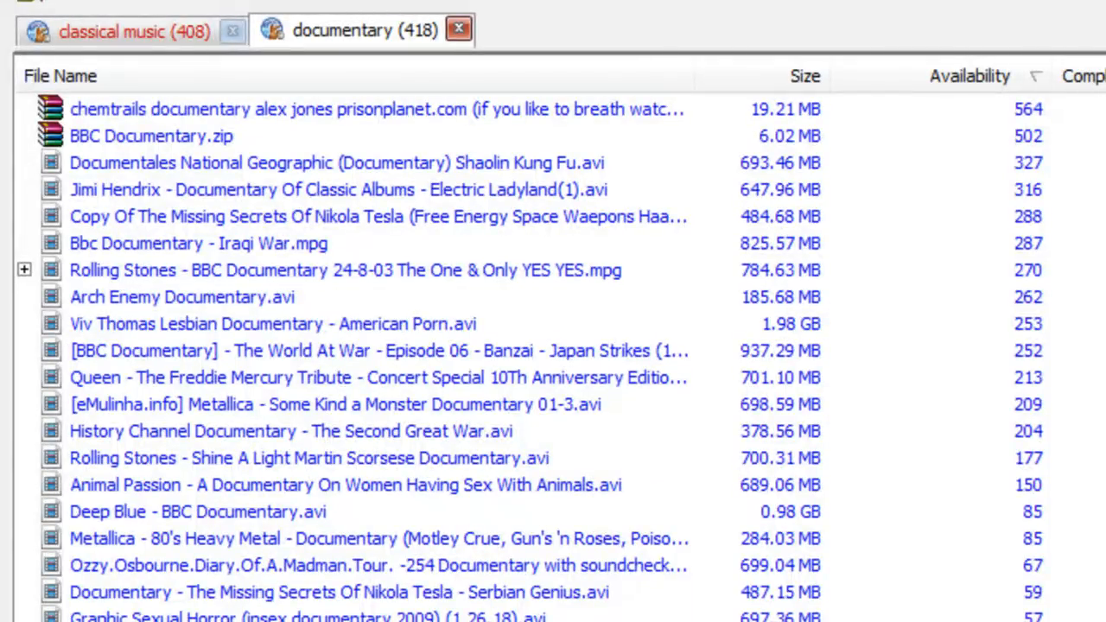
mouse_move(176, 291)
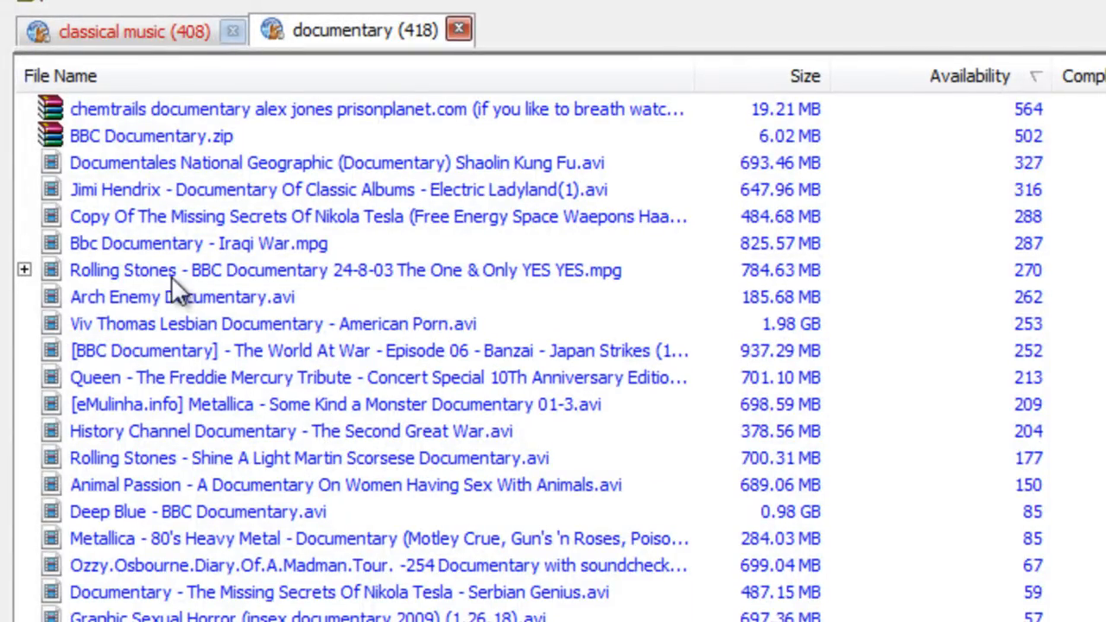
click(129, 33)
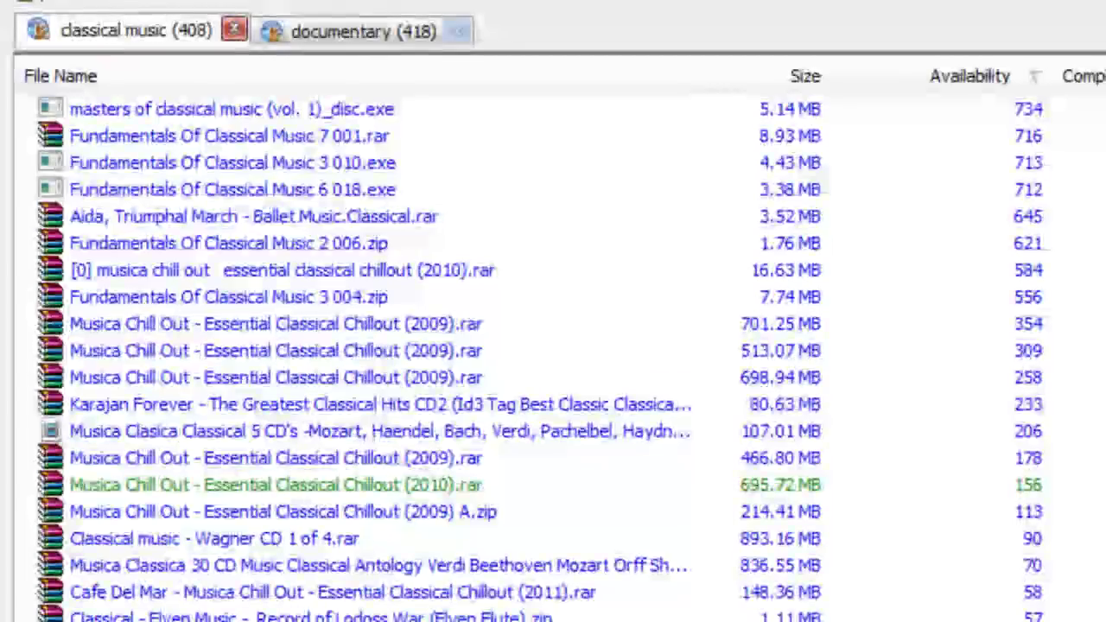
Step: Queue the 701.25 MB Essential Classical Chillout (2009) collection for download
scroll(down, 3)
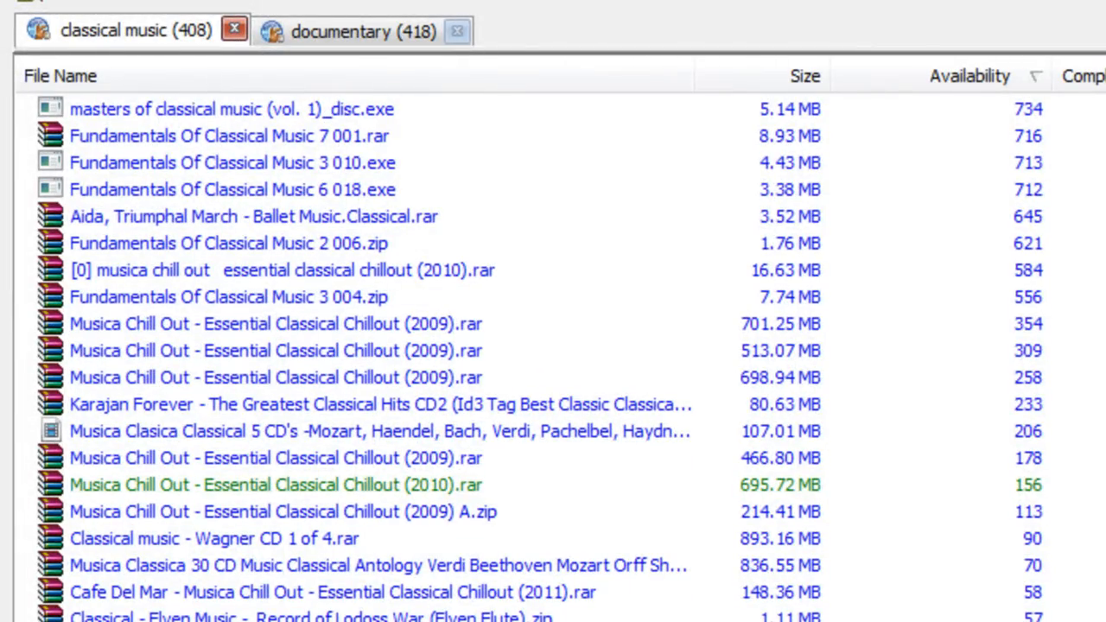
click(277, 323)
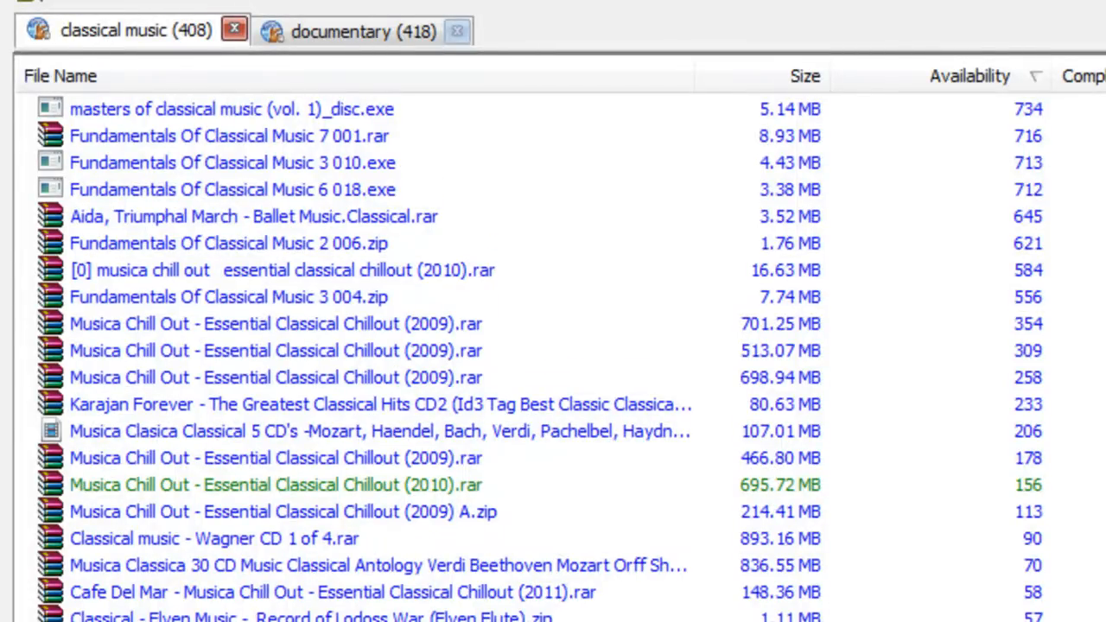
mouse_move(308, 422)
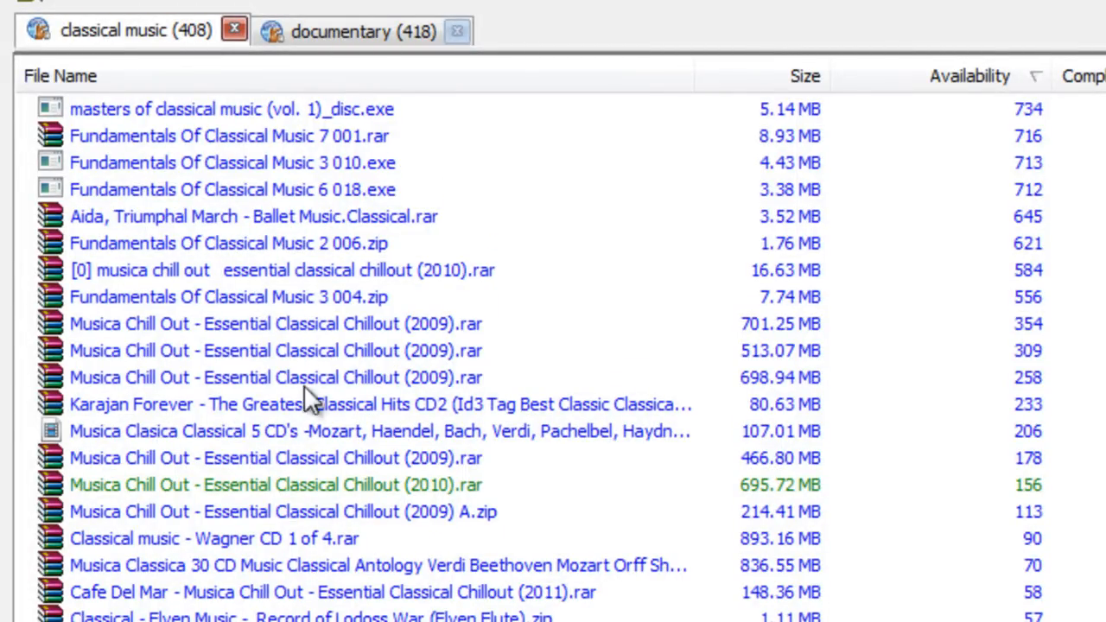
click(277, 325)
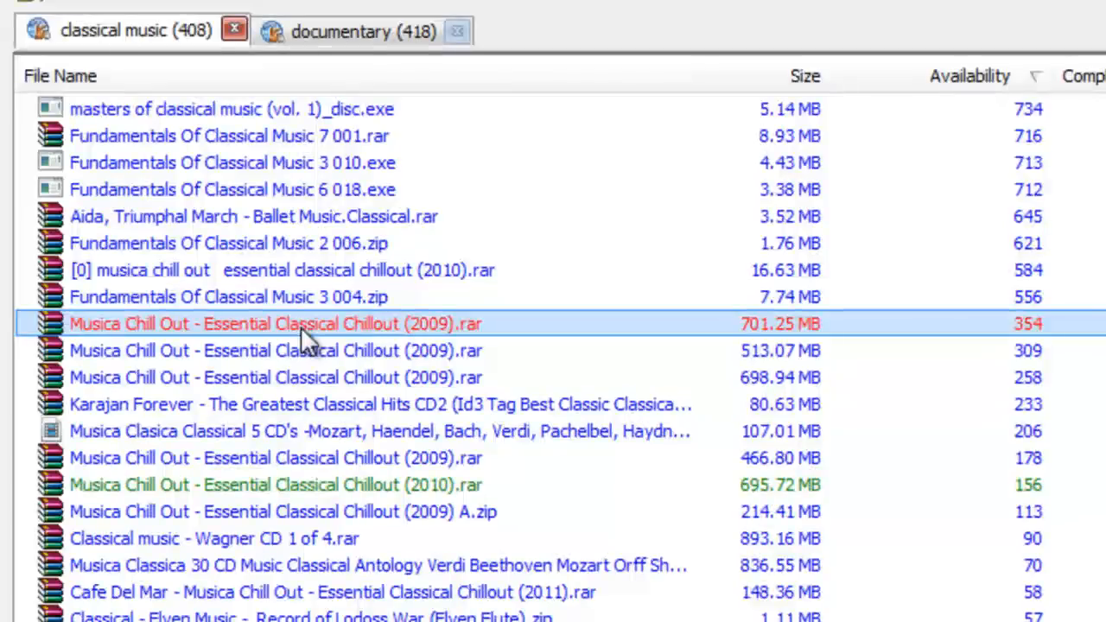
Step: Queue the 784.63 MB Rolling Stones BBC Documentary for download
click(358, 32)
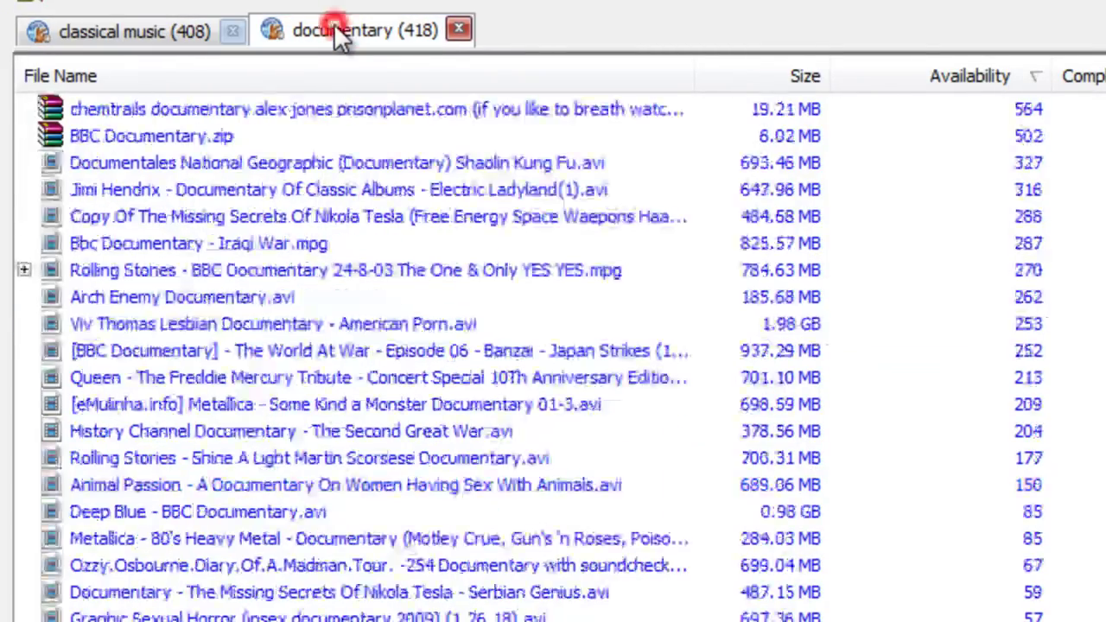
click(234, 269)
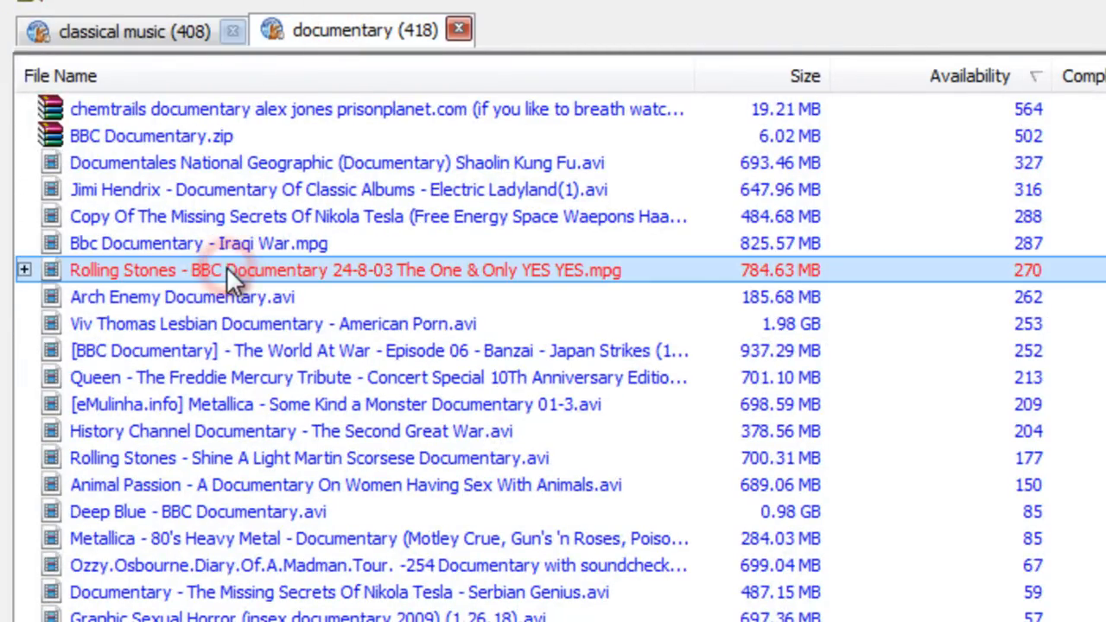
click(225, 76)
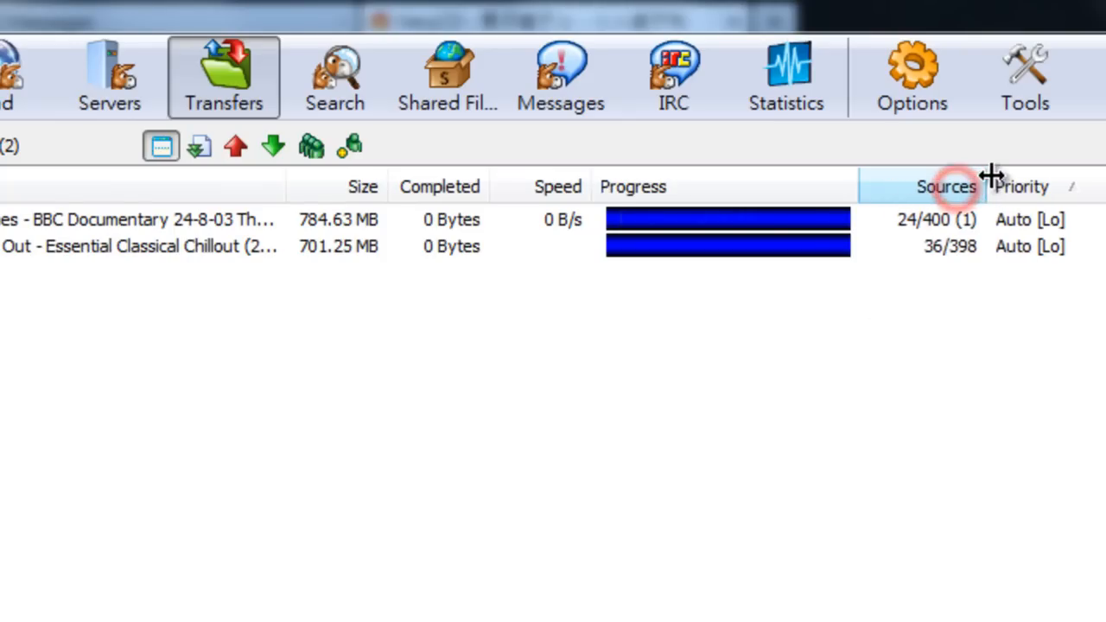
mouse_move(683, 304)
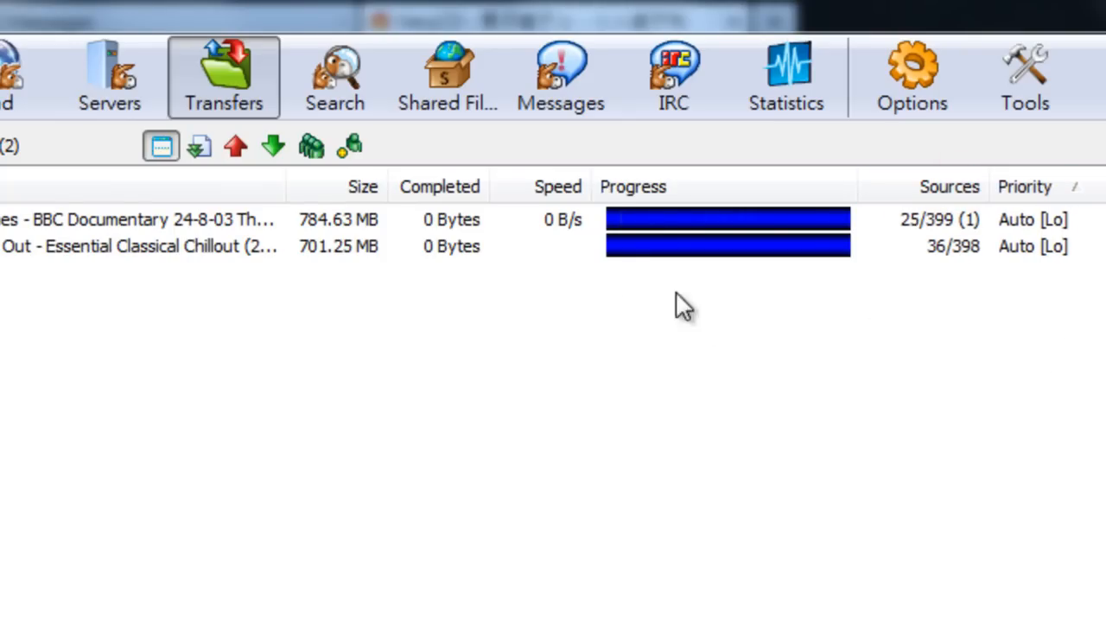
mouse_move(959, 276)
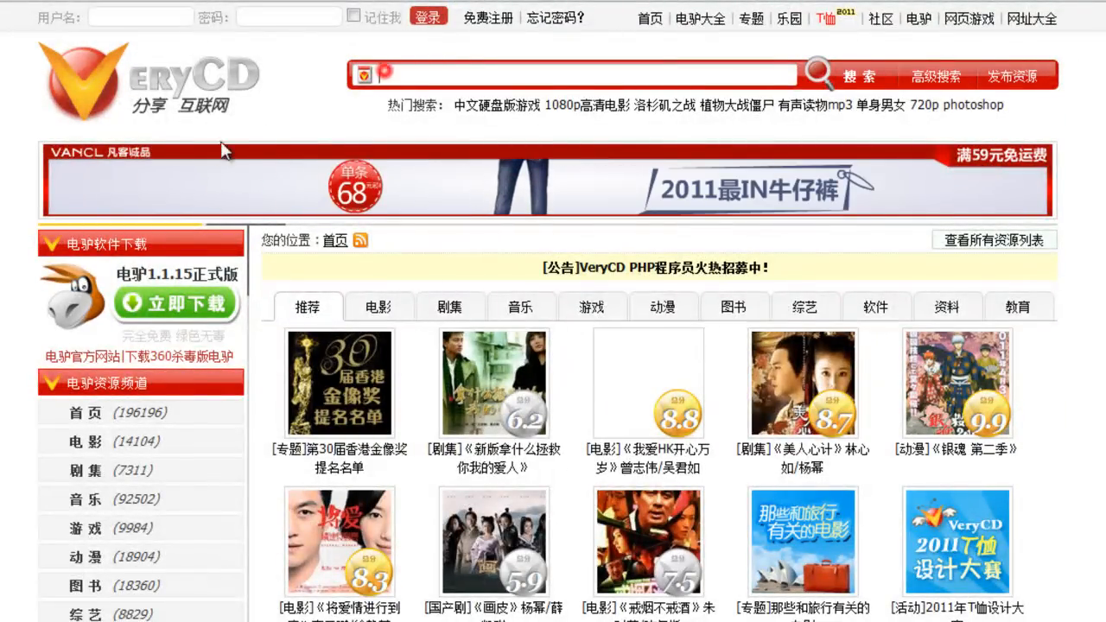
Step: Search VeryCD for 'cartoon' and browse down the 194 results
text(cartoon)
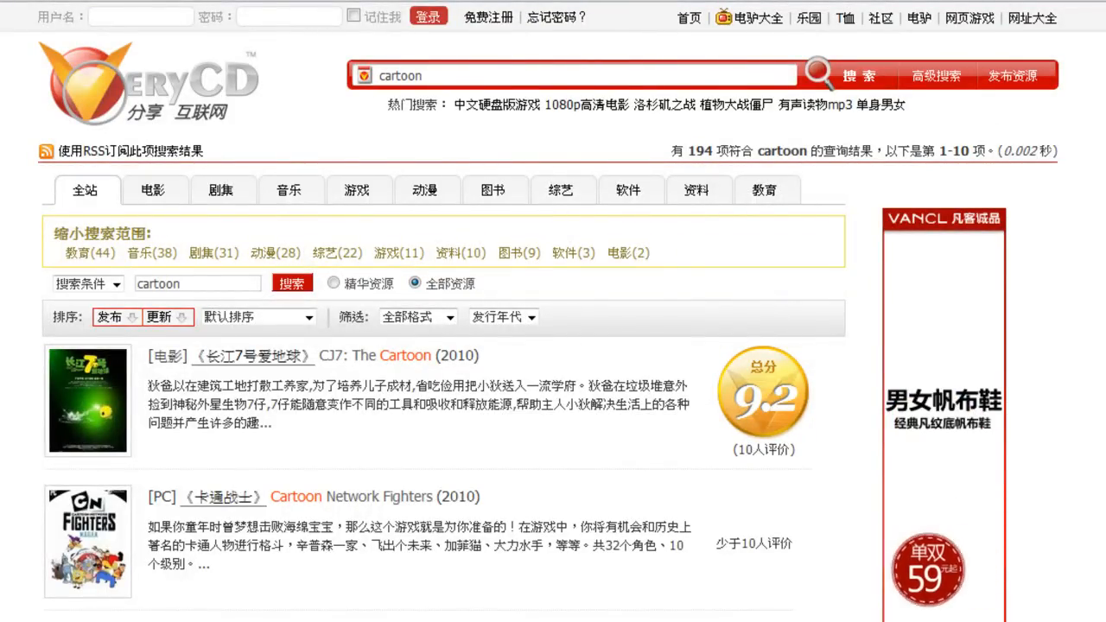
scroll(down, 3)
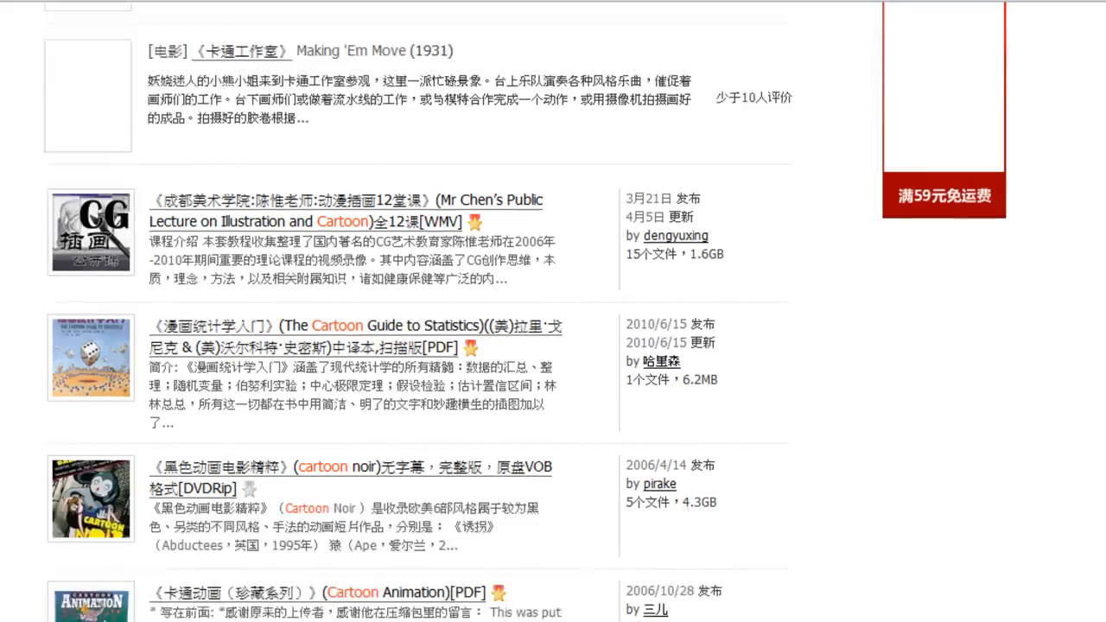
scroll(down, 3)
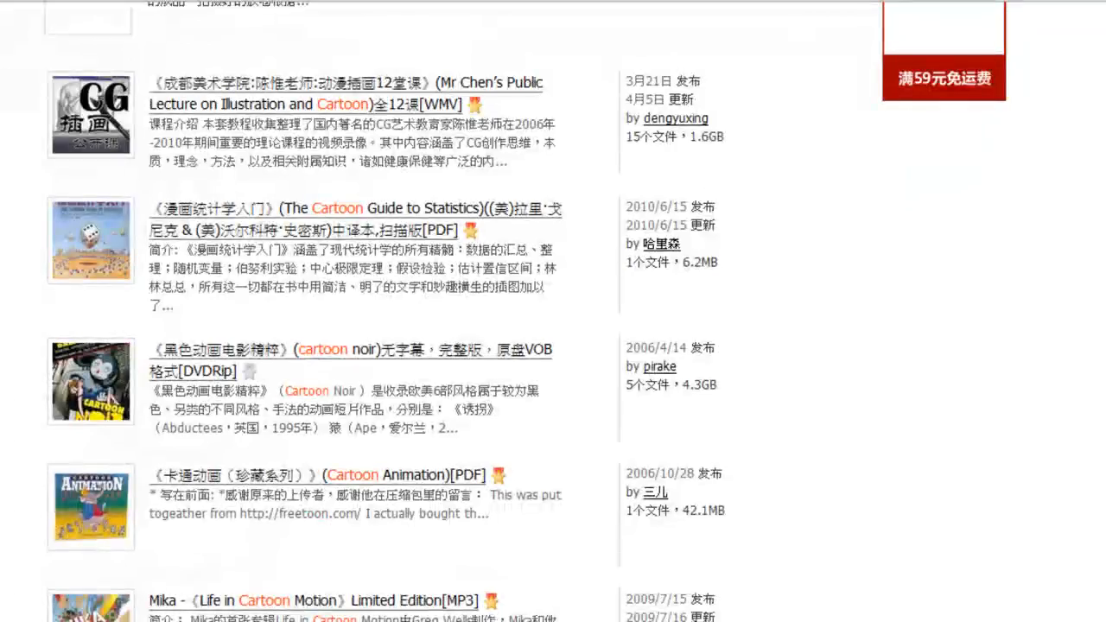